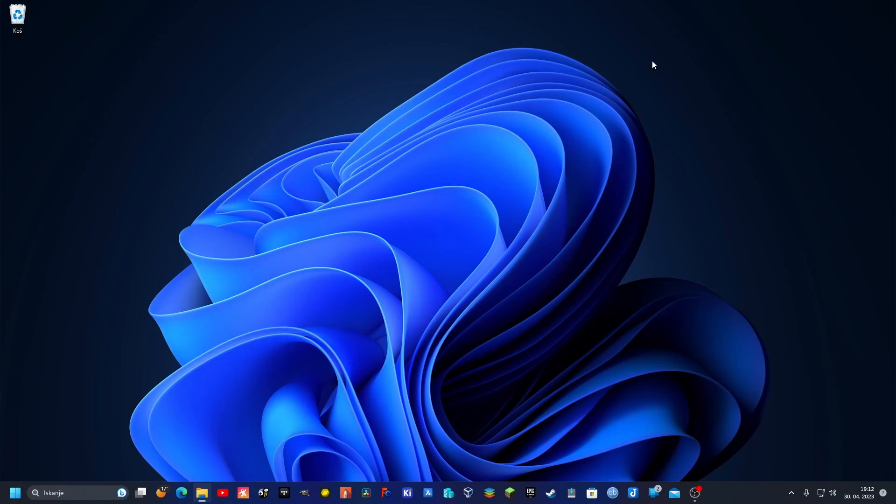
{"action": "mouse_move", "coordinate": [636, 75]}
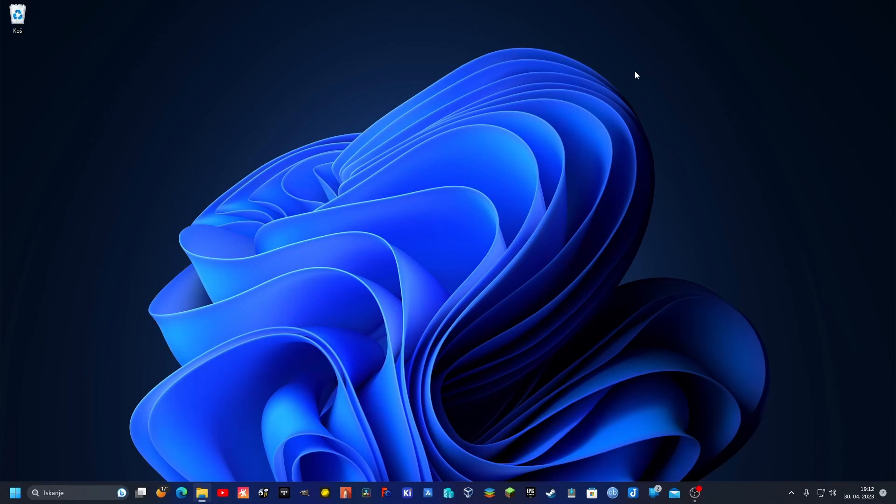
{"action": "mouse_move", "coordinate": [125, 386]}
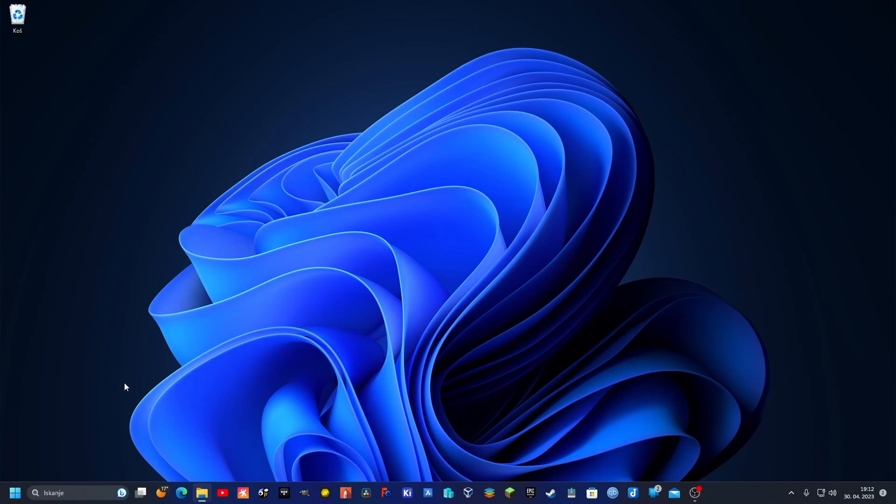
Step: Launch Windows Sandbox from the Start menu
{"action": "left_click", "coordinate": [12, 493]}
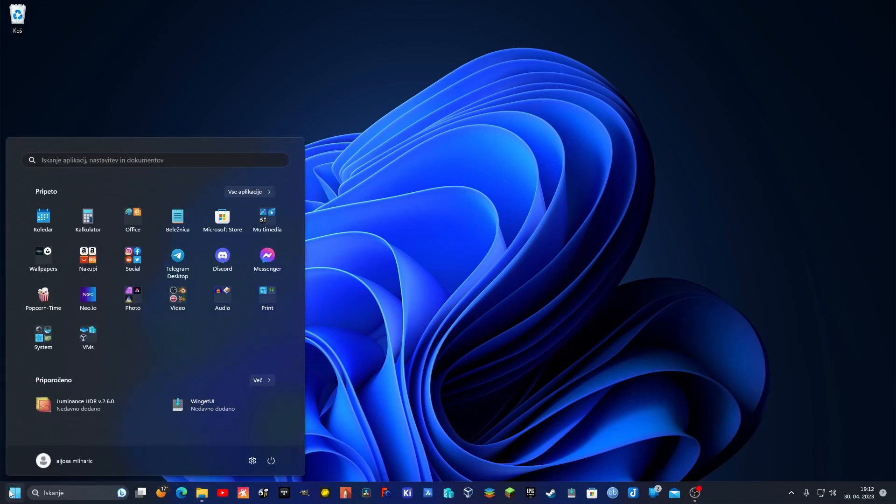
{"action": "left_click", "coordinate": [87, 336]}
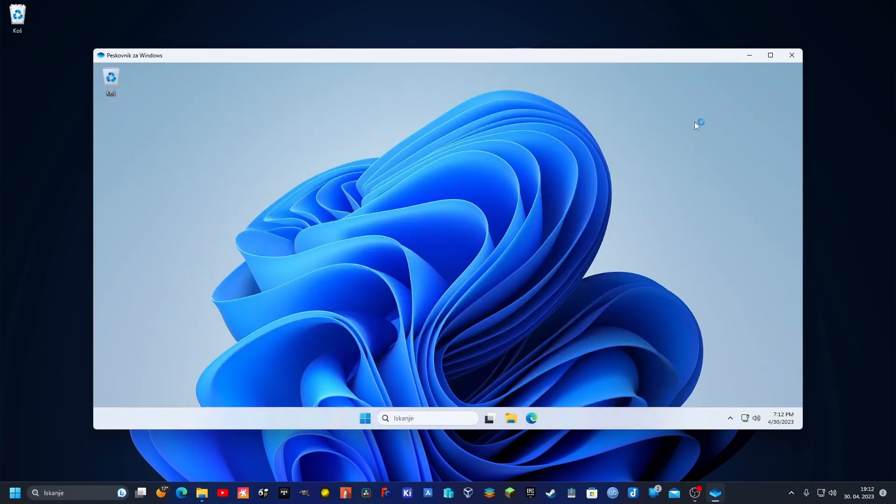
Step: Maximize the sandbox to full screen, unpin its connection bar, and peek at the sandbox Start menu
{"action": "left_click", "coordinate": [770, 55]}
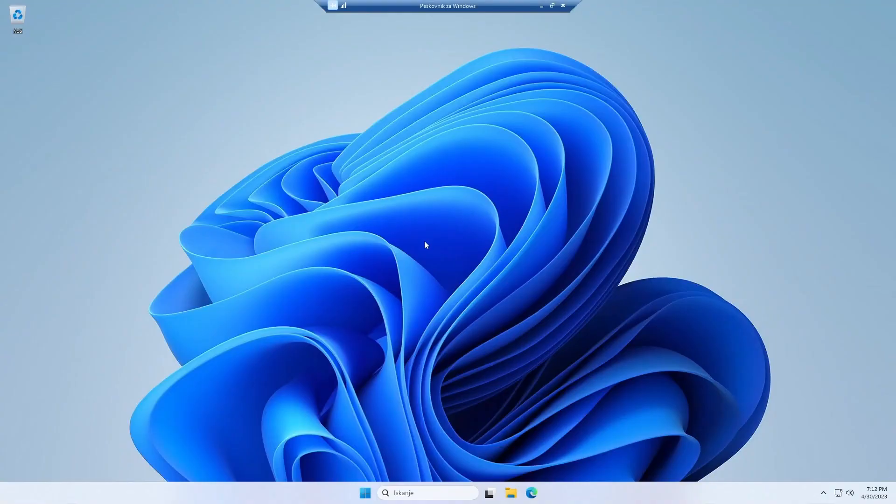
{"action": "mouse_move", "coordinate": [416, 280]}
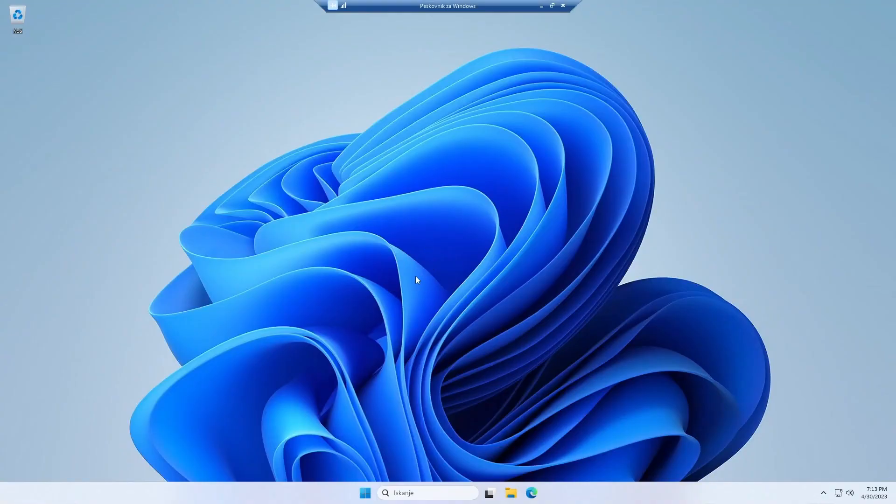
{"action": "left_click", "coordinate": [540, 6]}
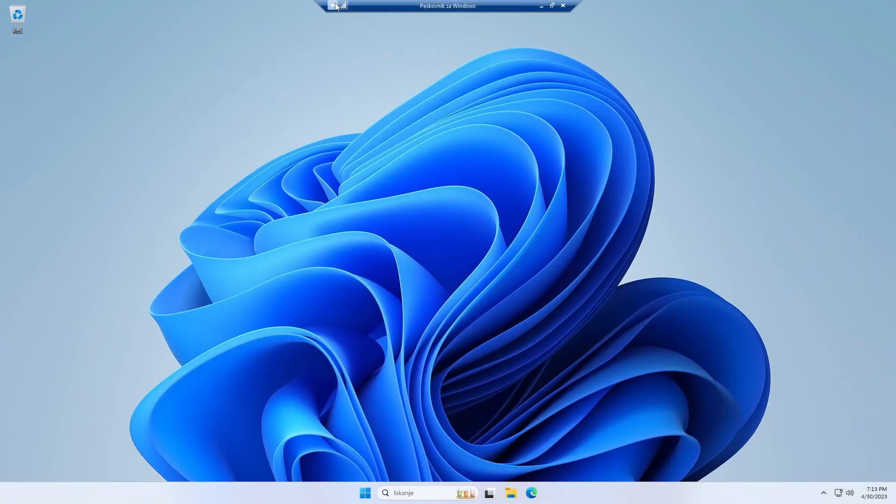
{"action": "left_click", "coordinate": [540, 6]}
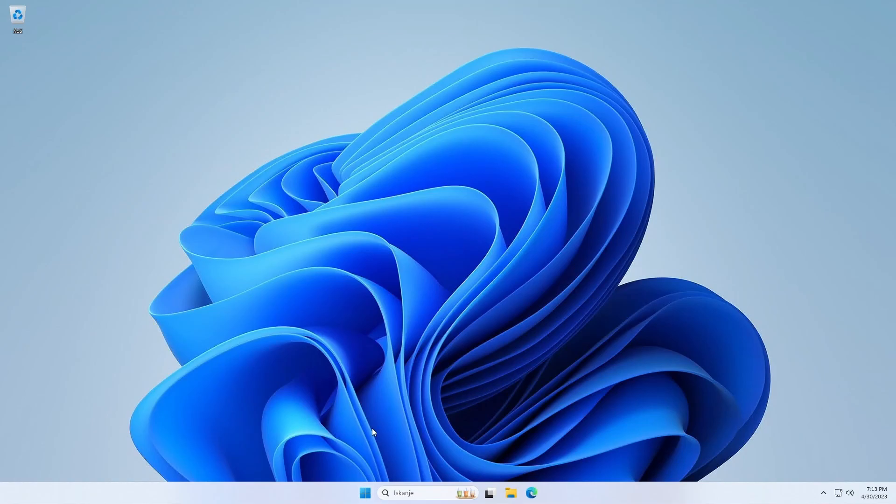
{"action": "mouse_move", "coordinate": [380, 417]}
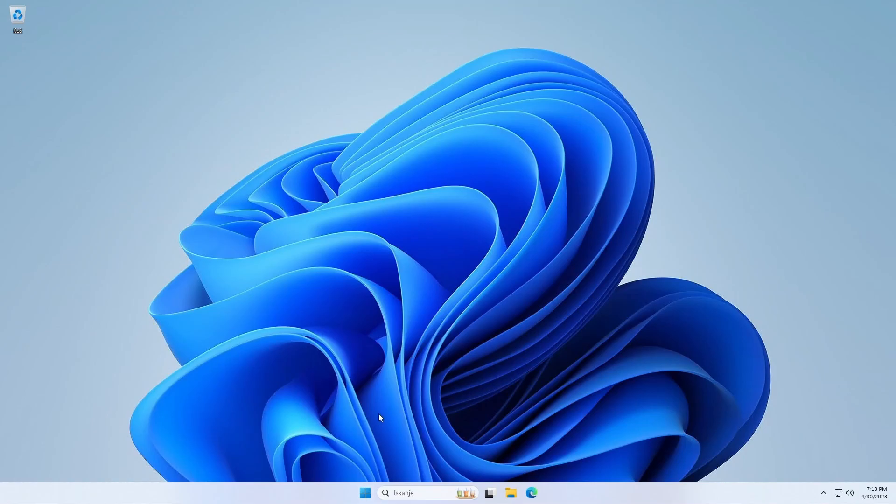
{"action": "mouse_move", "coordinate": [386, 405]}
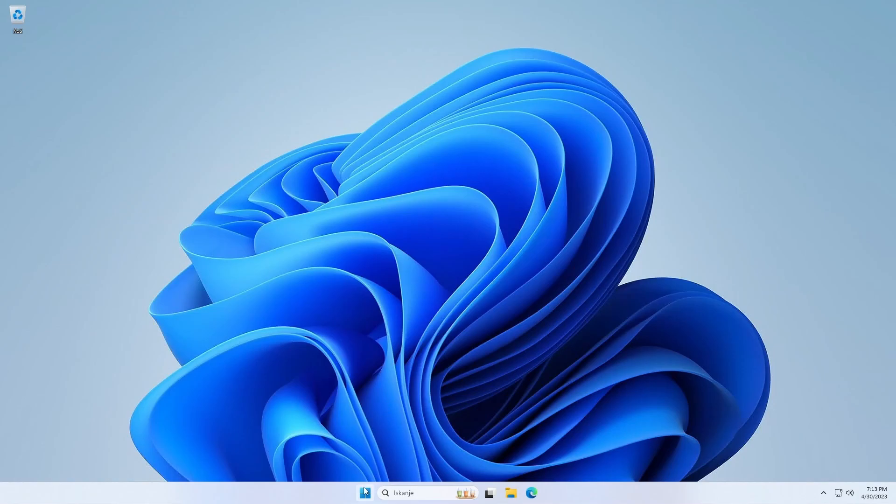
{"action": "left_click", "coordinate": [364, 492]}
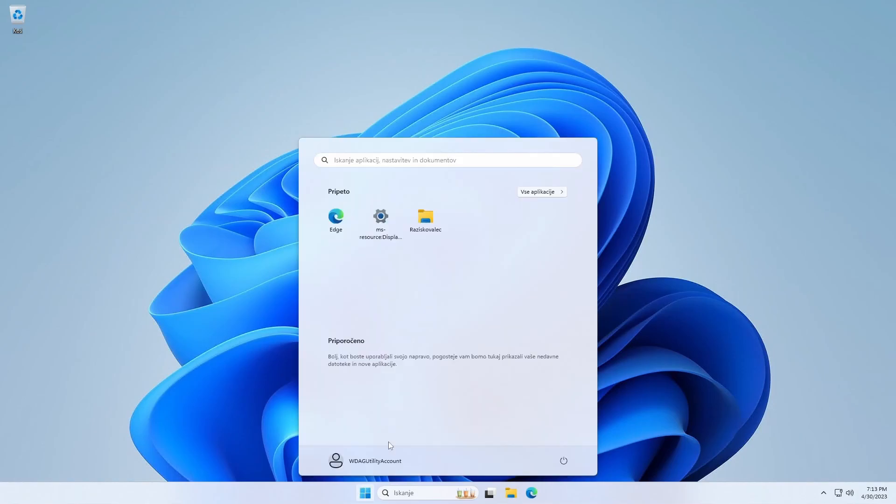
{"action": "mouse_move", "coordinate": [646, 351]}
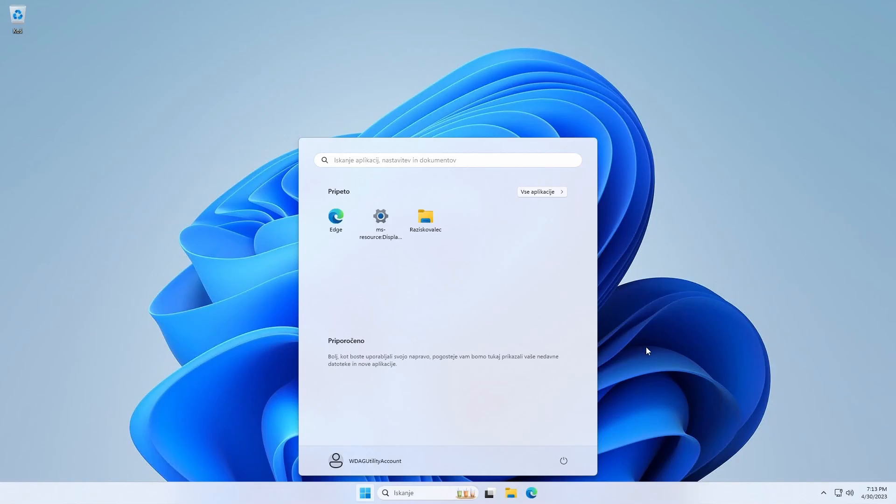
{"action": "mouse_move", "coordinate": [517, 206]}
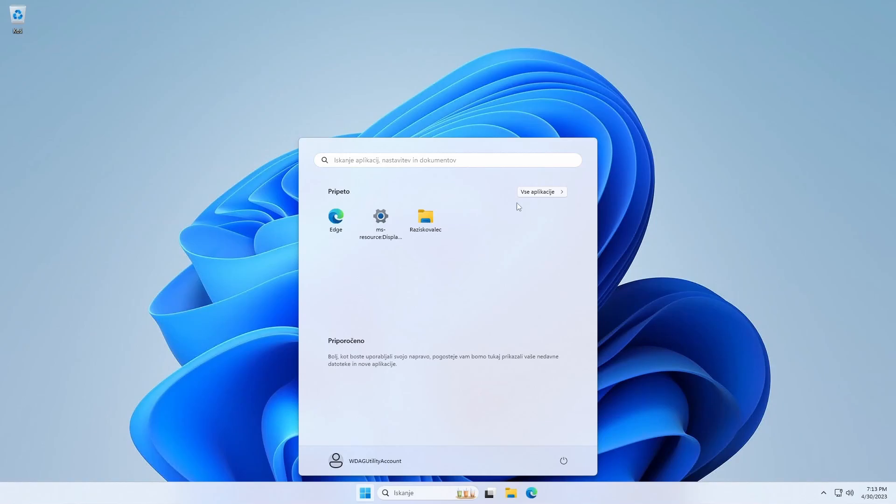
{"action": "left_click", "coordinate": [364, 492]}
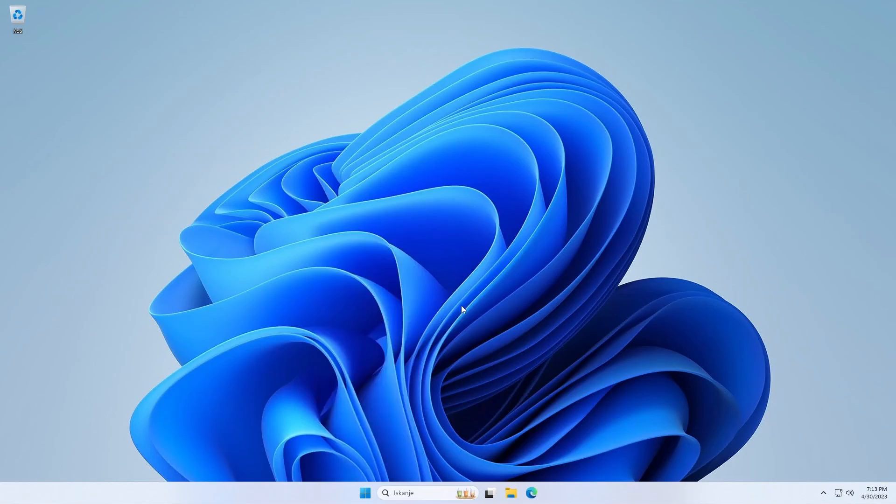
{"action": "left_click", "coordinate": [540, 492]}
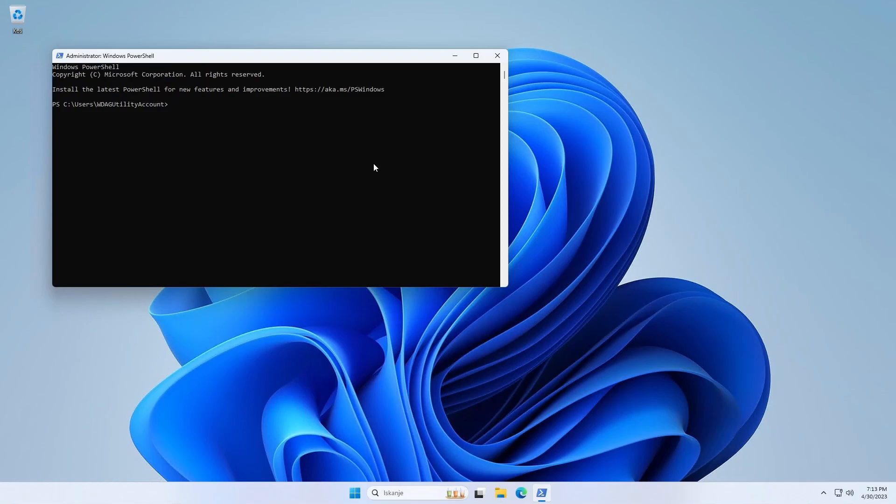
{"action": "type", "text": "winget"}
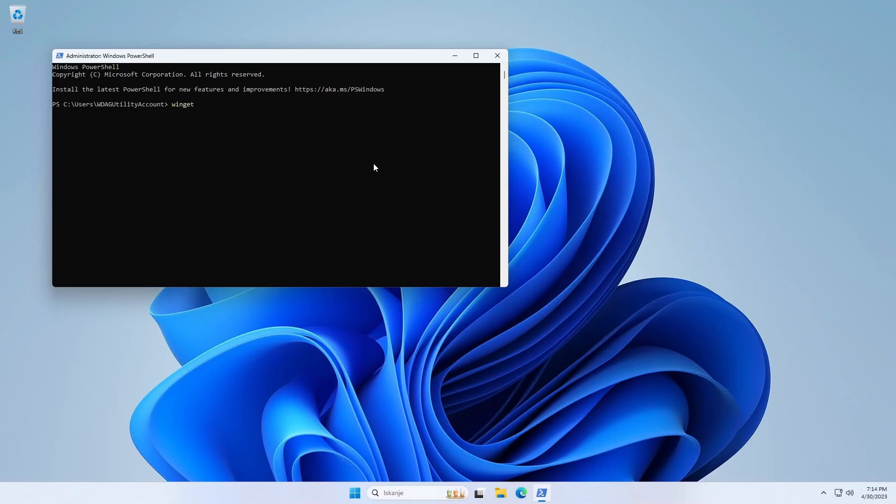
{"action": "type", "text": "---help"}
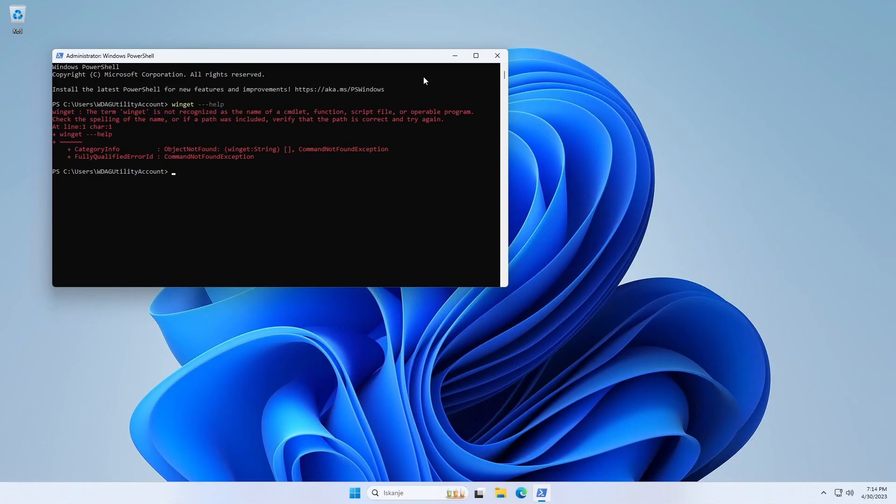
{"action": "left_click", "coordinate": [496, 55]}
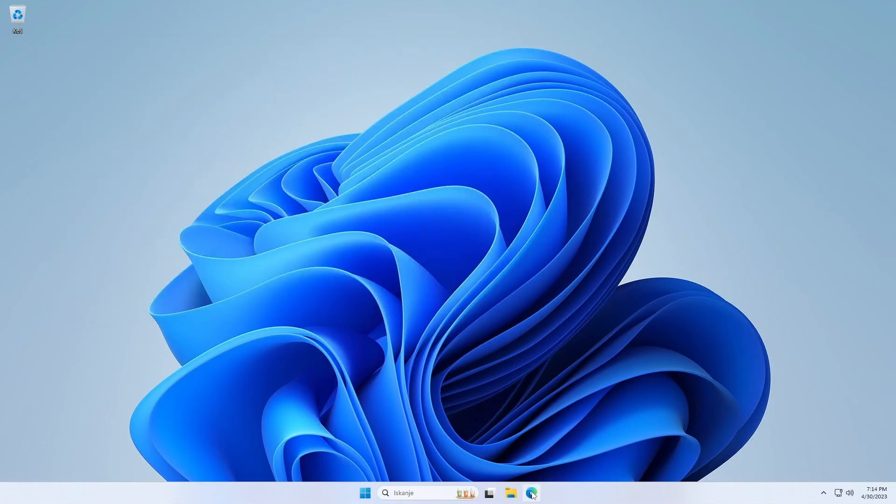
Step: Launch Edge in the sandbox and reject all tracking on the privacy banner
{"action": "left_click", "coordinate": [531, 492]}
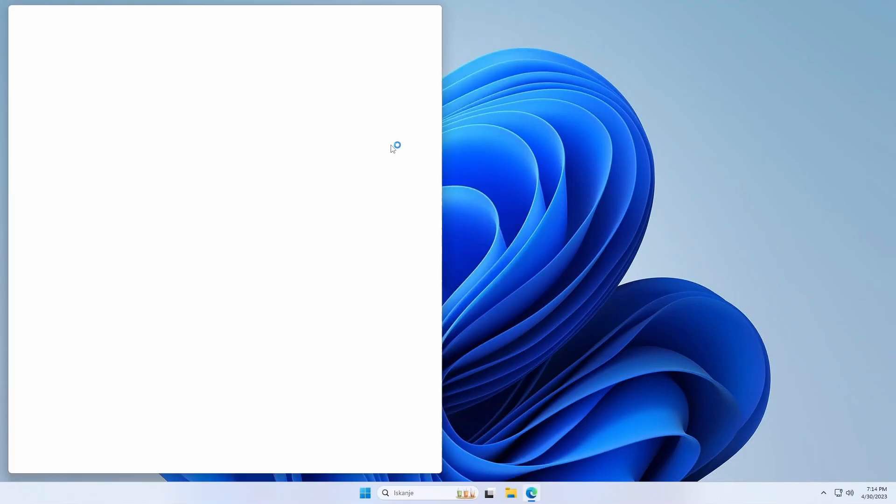
{"action": "left_click", "coordinate": [531, 492]}
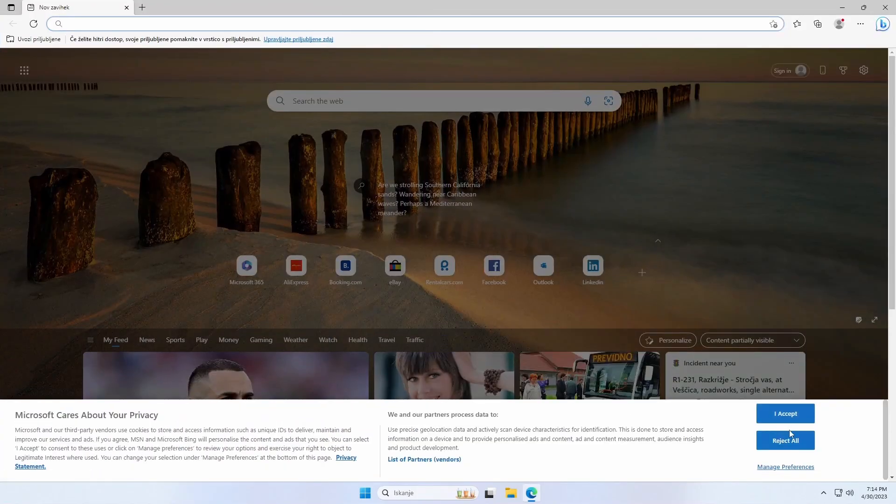
{"action": "left_click", "coordinate": [785, 413]}
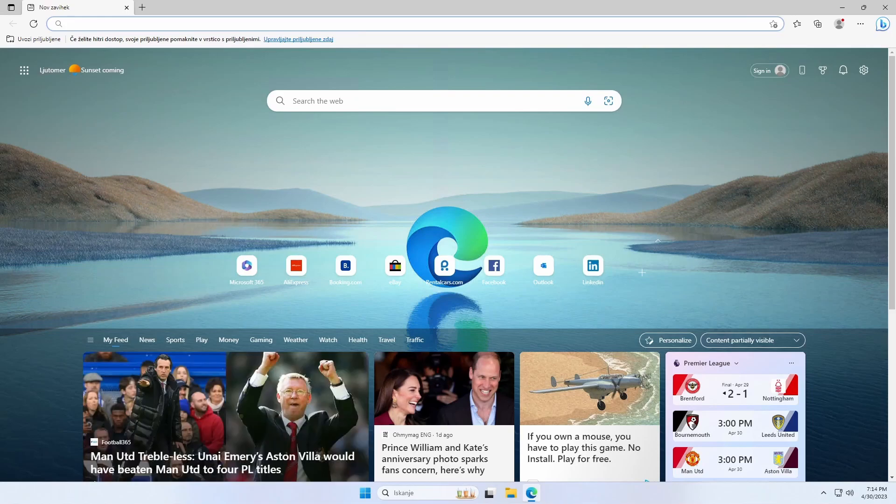
Step: Search the web for 'wingetui' from the address bar
{"action": "type", "text": "wingezt"}
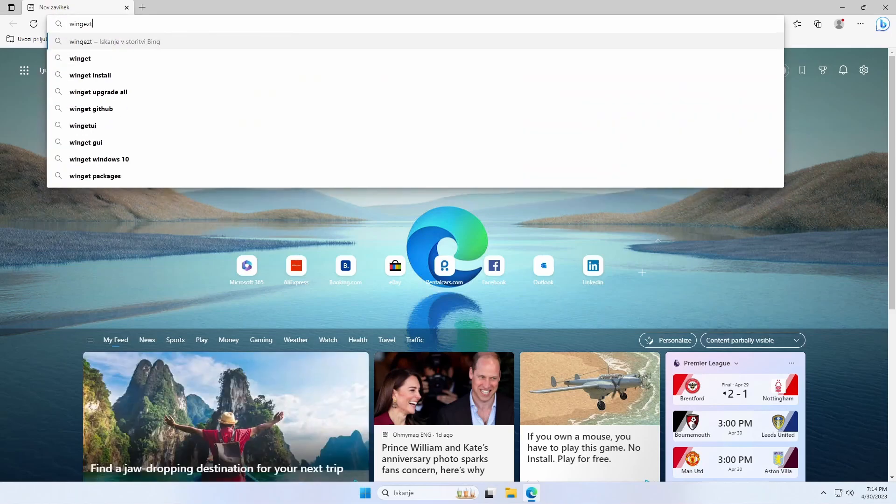
{"action": "key", "text": "BackSpace"}
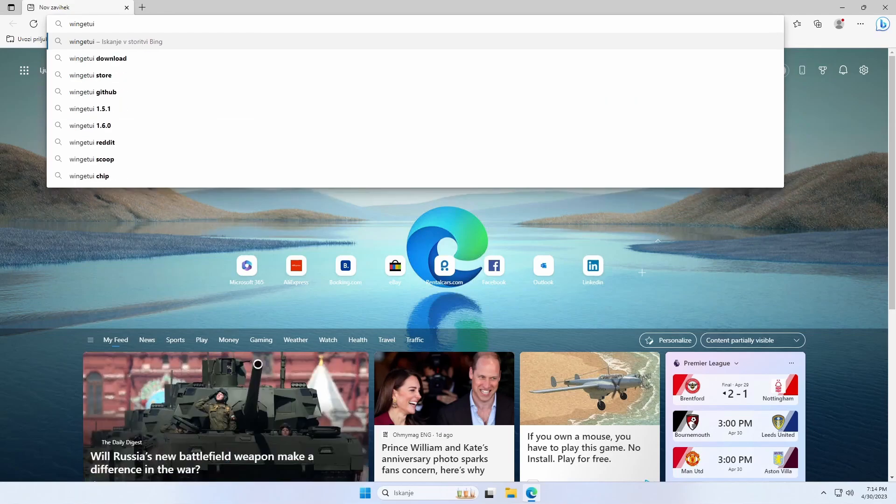
{"action": "key", "text": "Enter"}
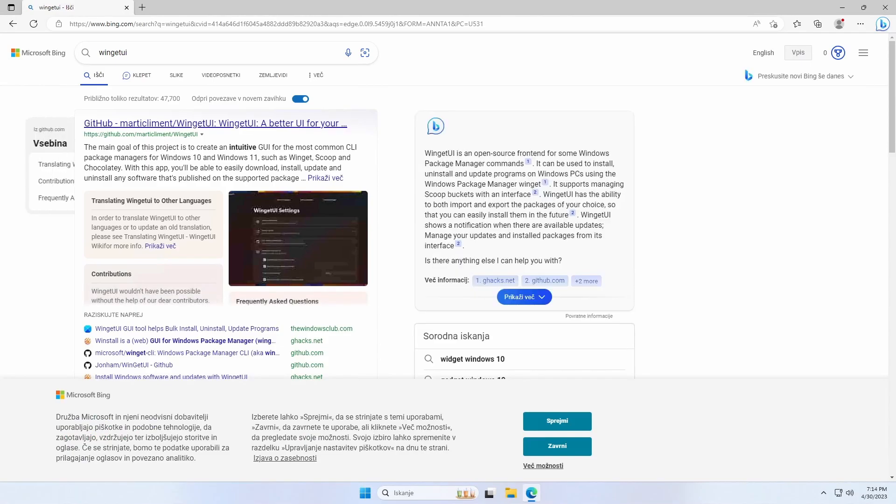
Step: Download WingetUI.Installer.exe from the GitHub release assets and run it from Edge's downloads
{"action": "left_click", "coordinate": [214, 123]}
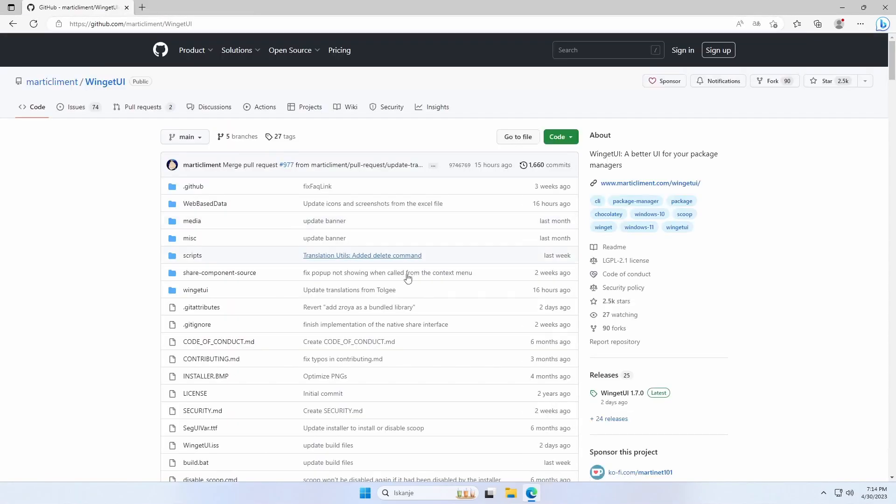
{"action": "scroll", "scroll_direction": "down", "scroll_amount": 3}
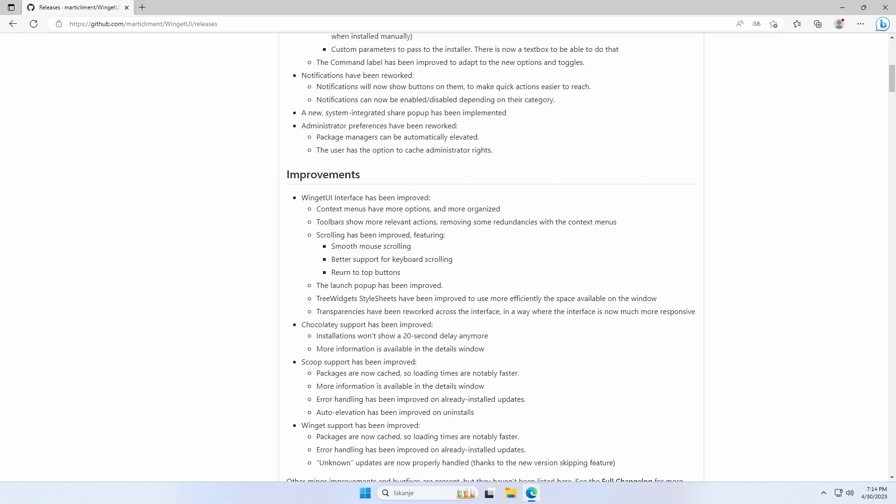
{"action": "scroll", "scroll_direction": "down", "scroll_amount": 3}
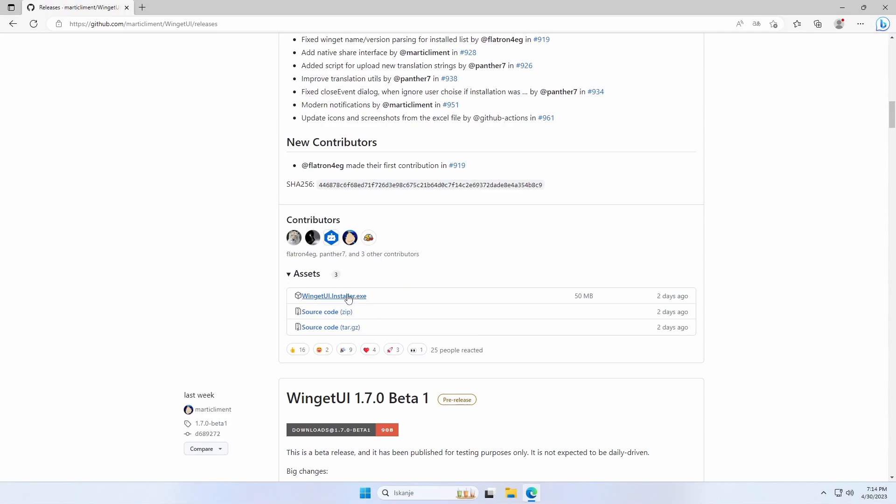
{"action": "left_click", "coordinate": [334, 296]}
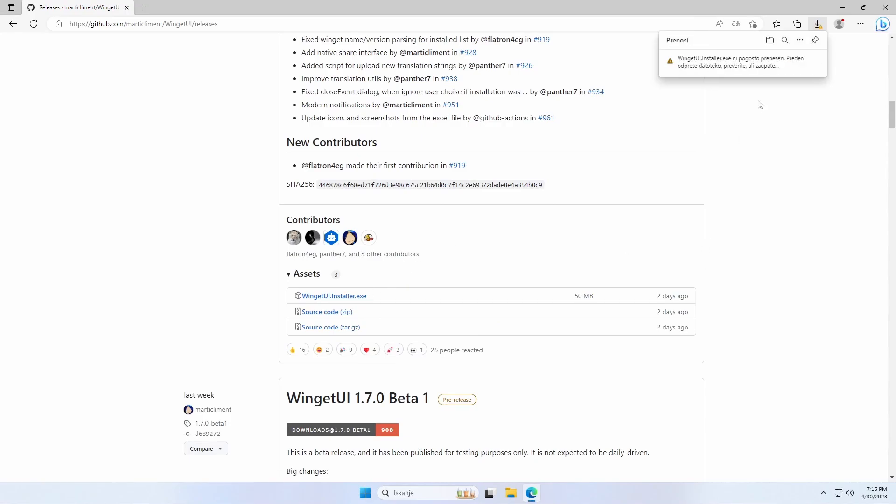
{"action": "left_click", "coordinate": [807, 61]}
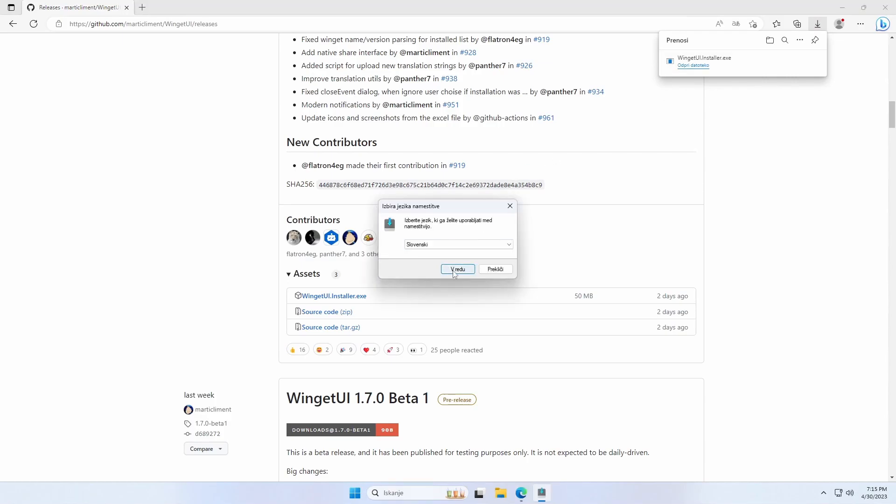
Step: Install WingetUI in Slovenian with the default folder and start-menu shortcut
{"action": "left_click", "coordinate": [456, 269]}
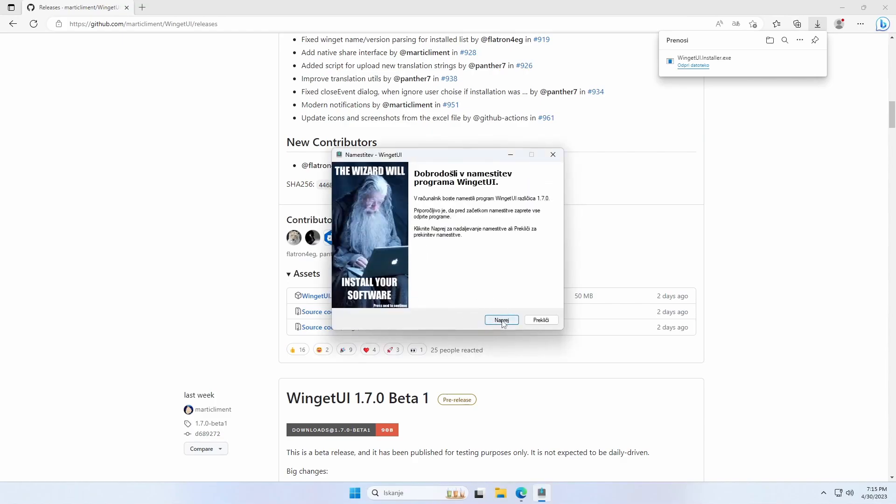
{"action": "left_click", "coordinate": [501, 319]}
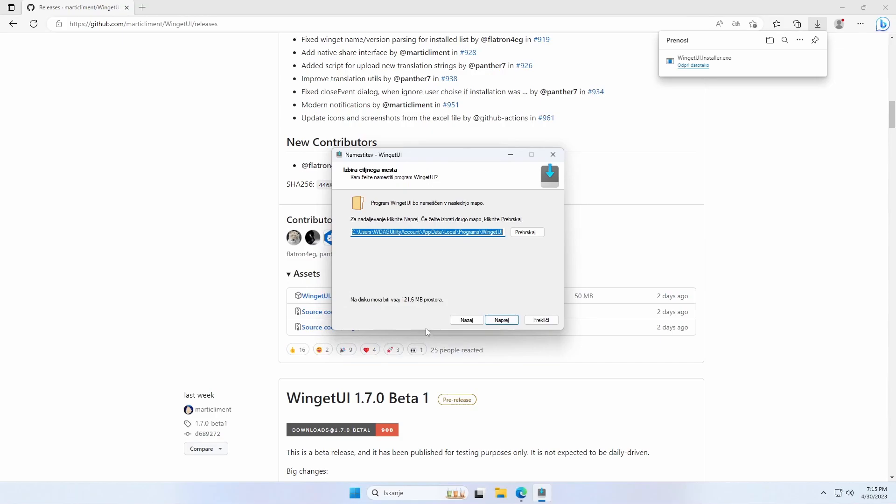
{"action": "left_click", "coordinate": [501, 320]}
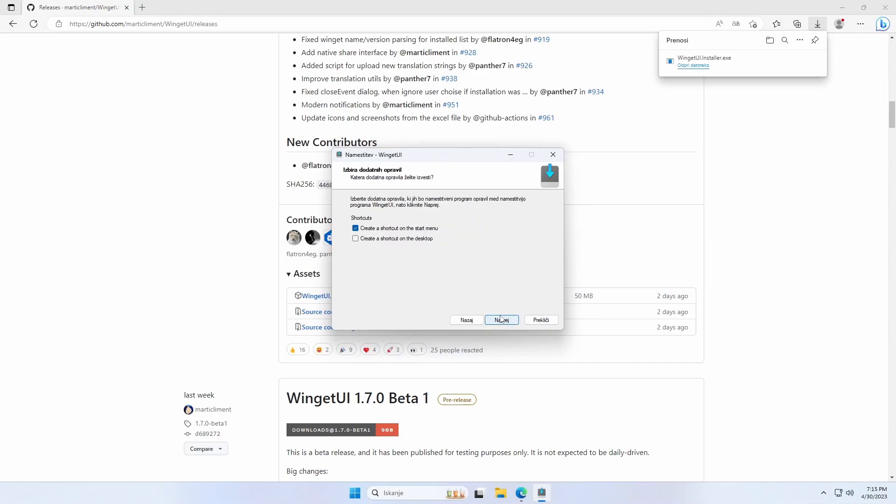
{"action": "left_click", "coordinate": [501, 319]}
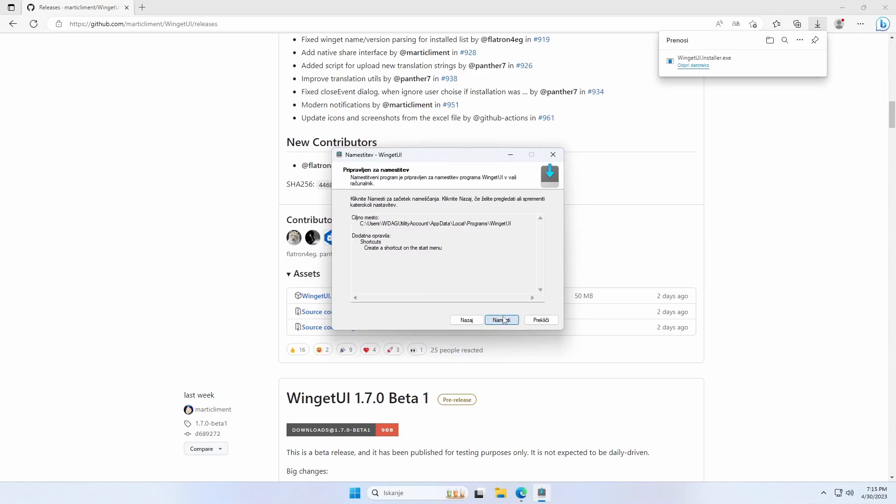
{"action": "left_click", "coordinate": [500, 319]}
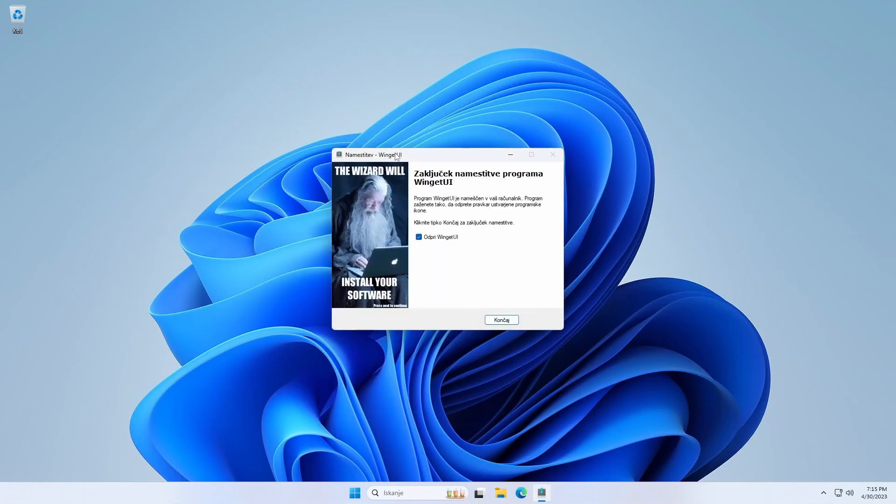
{"action": "mouse_move", "coordinate": [447, 241]}
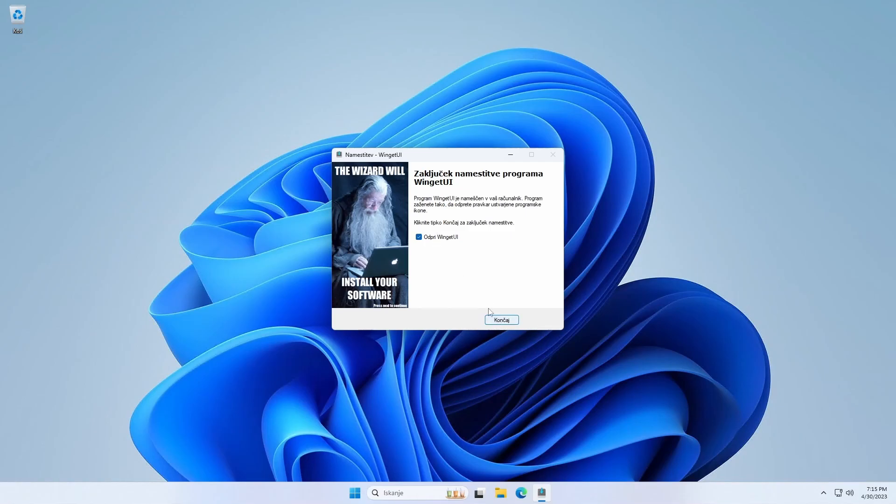
Step: Finish setup with 'Odpri WingetUI' checked so WingetUI launches to its welcome screen
{"action": "left_click", "coordinate": [501, 319]}
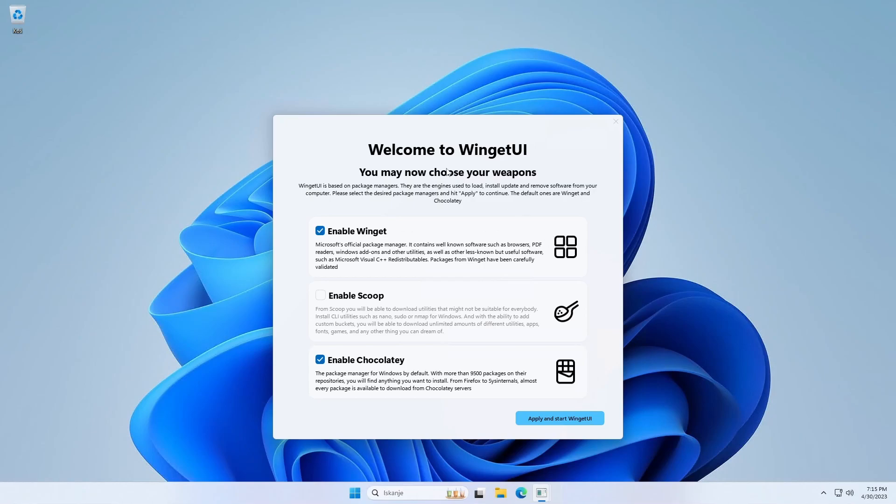
{"action": "mouse_move", "coordinate": [434, 124]}
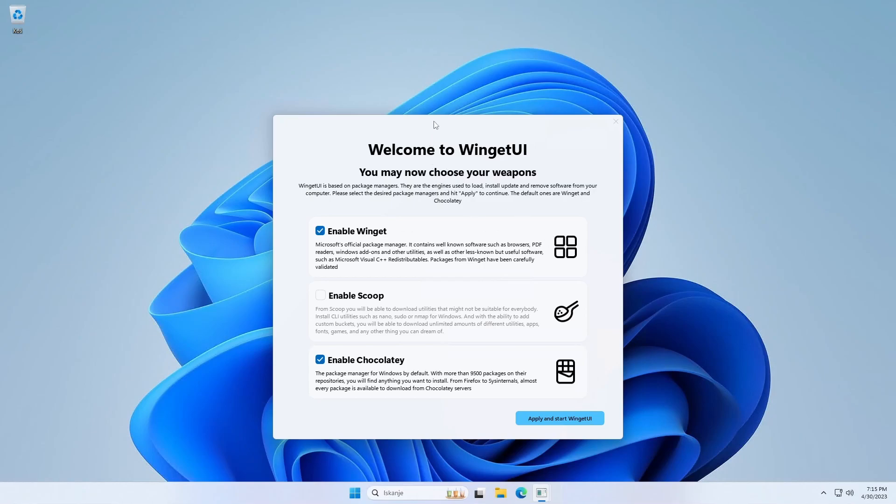
{"action": "mouse_move", "coordinate": [345, 249]}
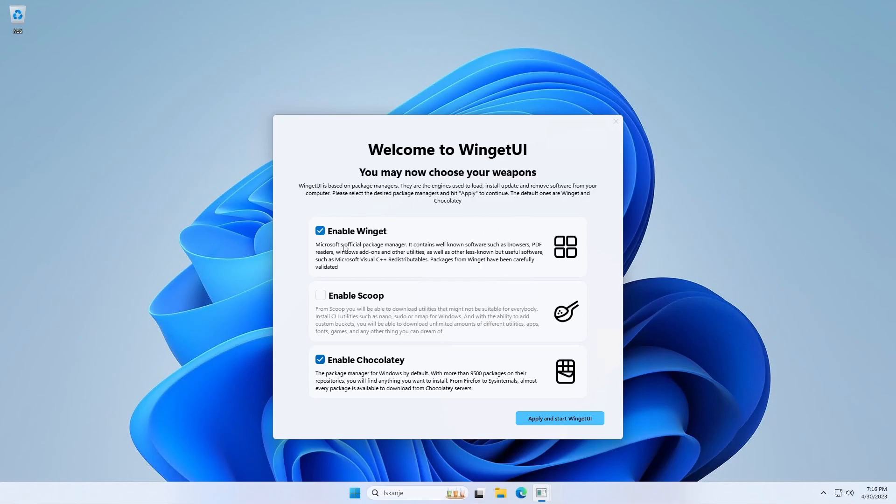
{"action": "mouse_move", "coordinate": [254, 375]}
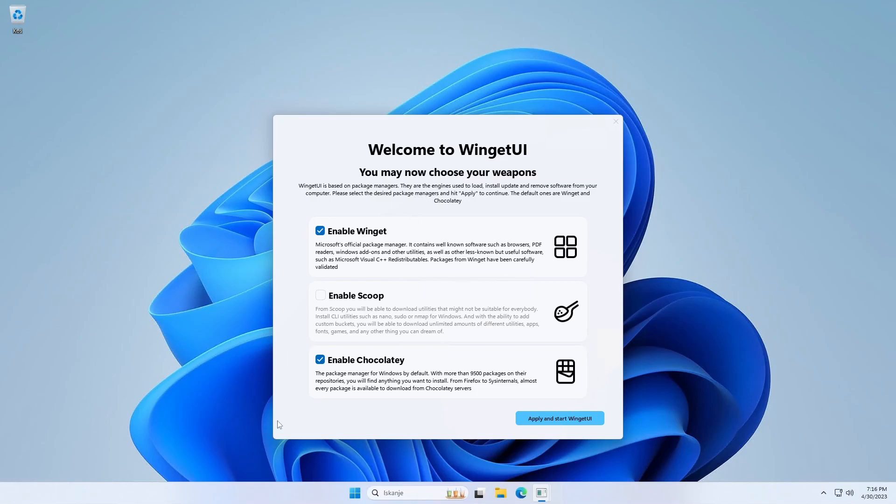
{"action": "mouse_move", "coordinate": [290, 326]}
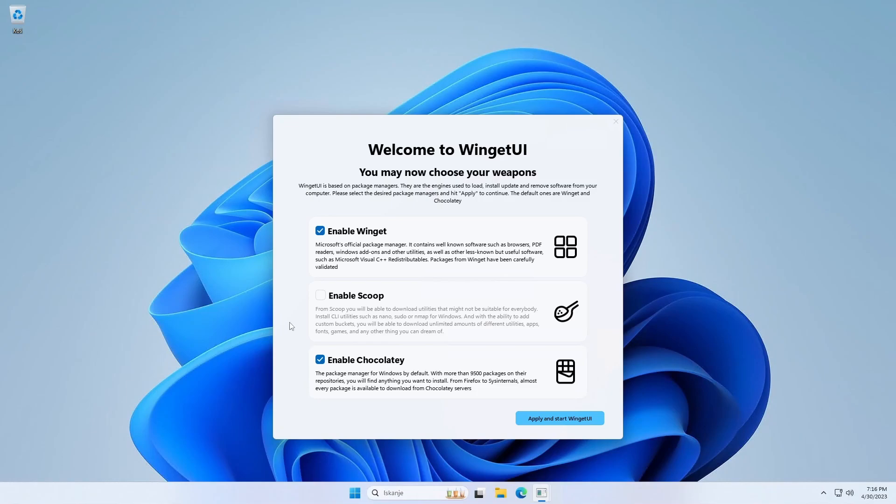
{"action": "mouse_move", "coordinate": [326, 374]}
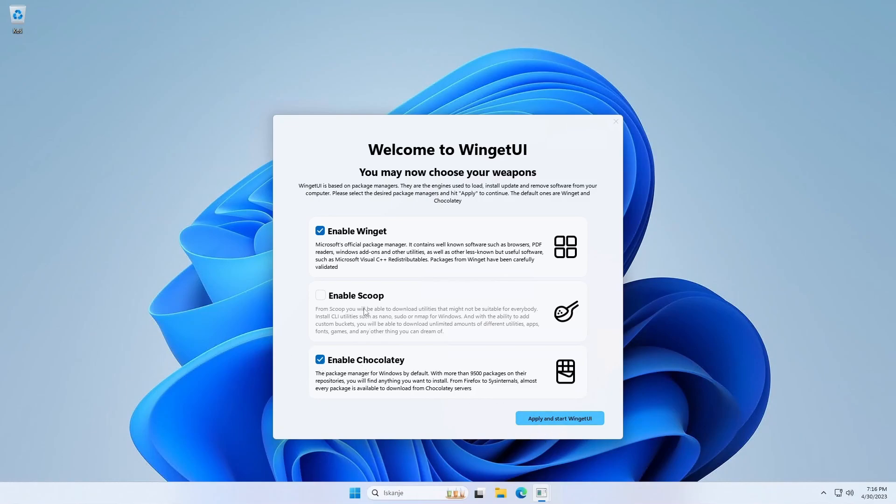
{"action": "mouse_move", "coordinate": [378, 320]}
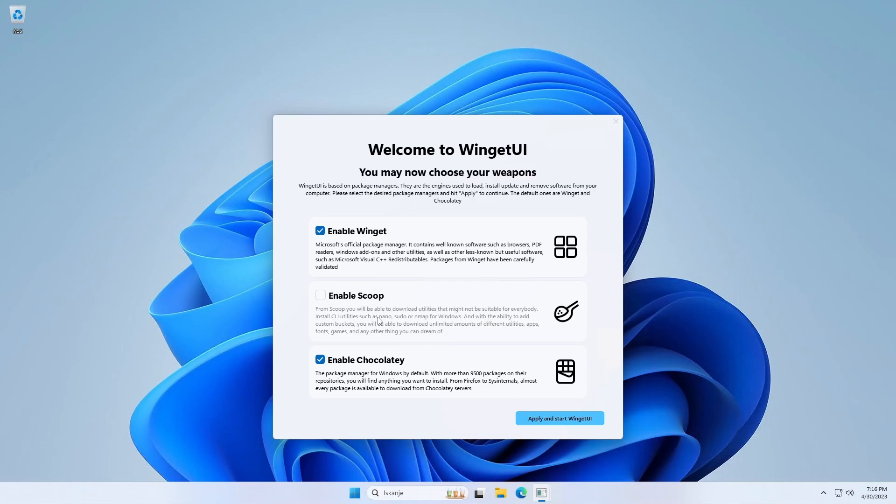
{"action": "mouse_move", "coordinate": [296, 314]}
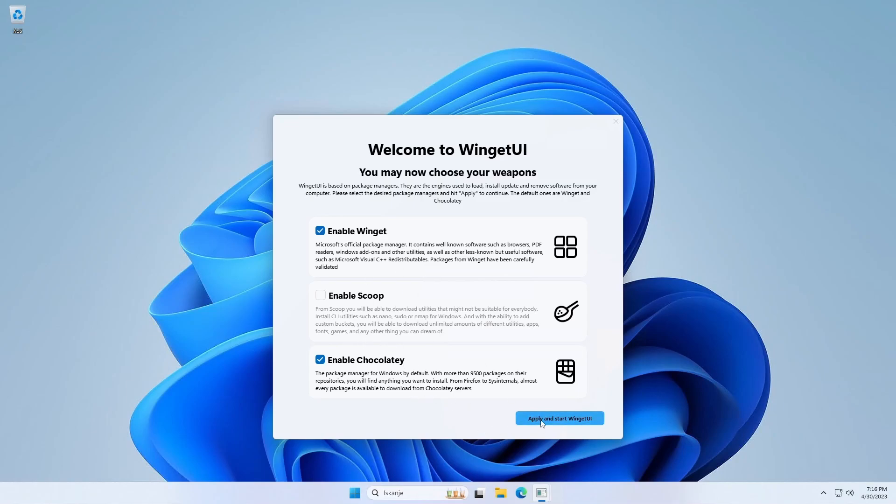
Step: Apply Winget and Chocolatey, acknowledge the administrator warning, and view the found Edge update
{"action": "left_click", "coordinate": [557, 418]}
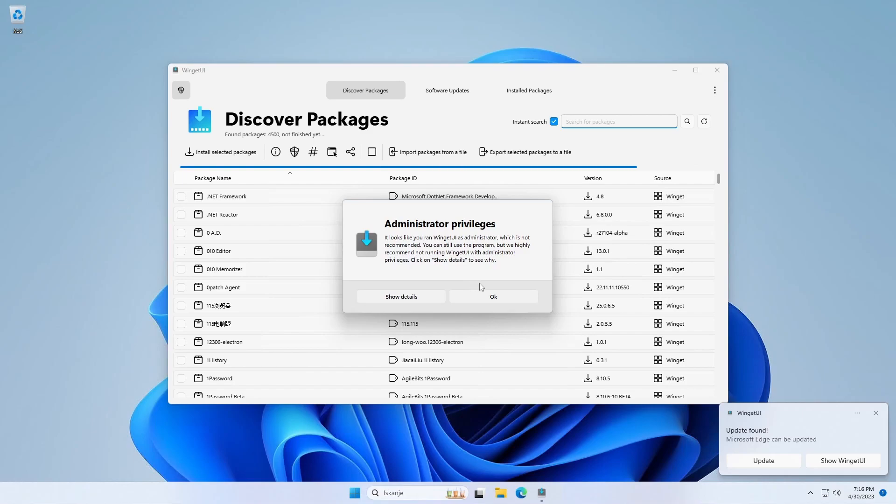
{"action": "left_click", "coordinate": [492, 295]}
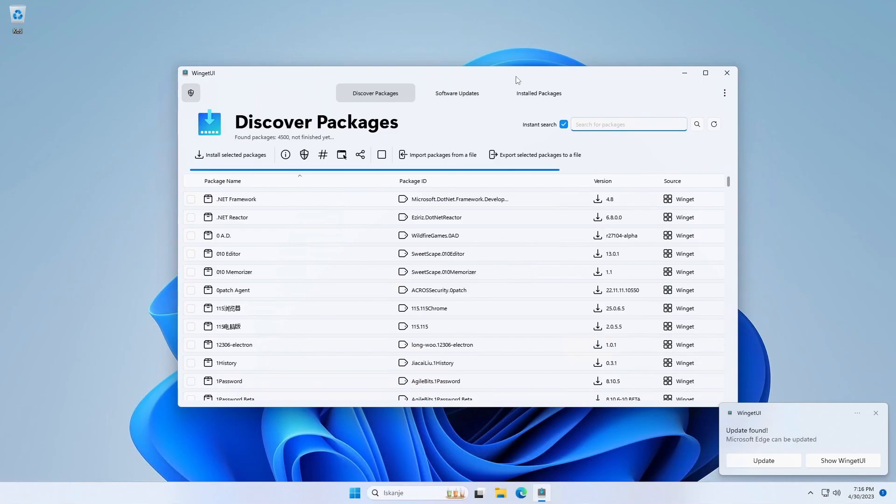
{"action": "mouse_move", "coordinate": [866, 416]}
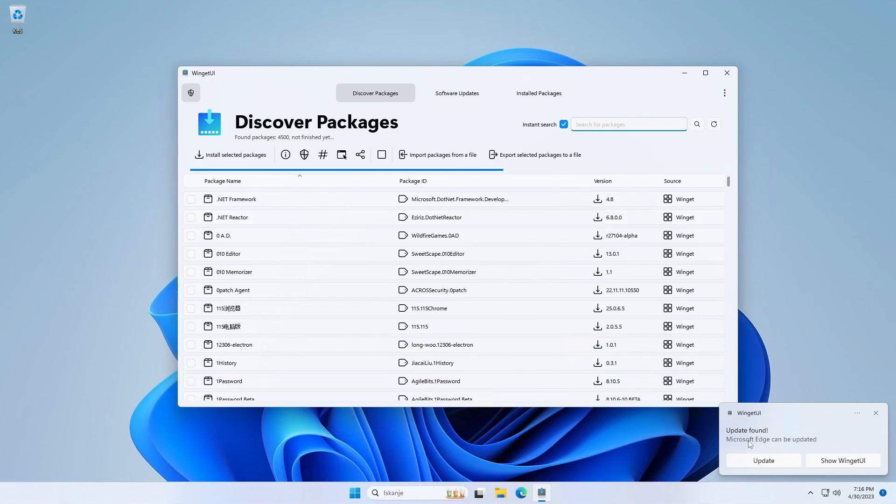
{"action": "left_click", "coordinate": [456, 93]}
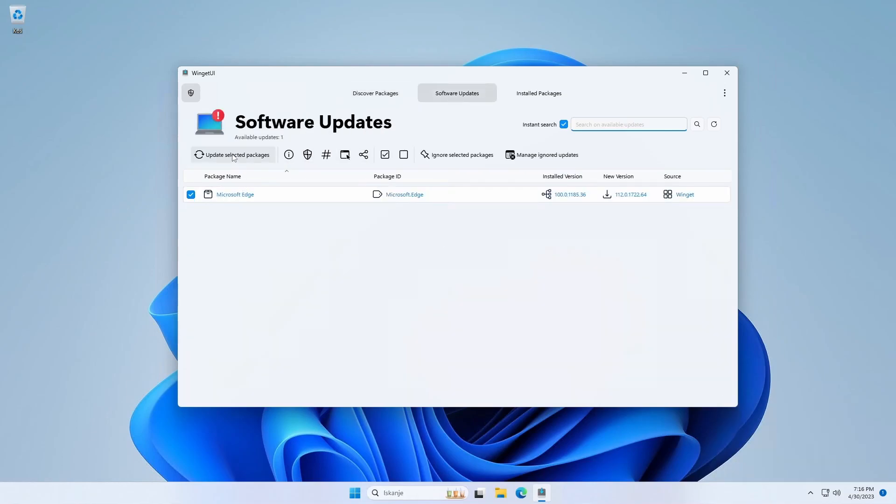
Step: Attempt the Microsoft Edge update and dismiss its failure message
{"action": "left_click", "coordinate": [232, 154]}
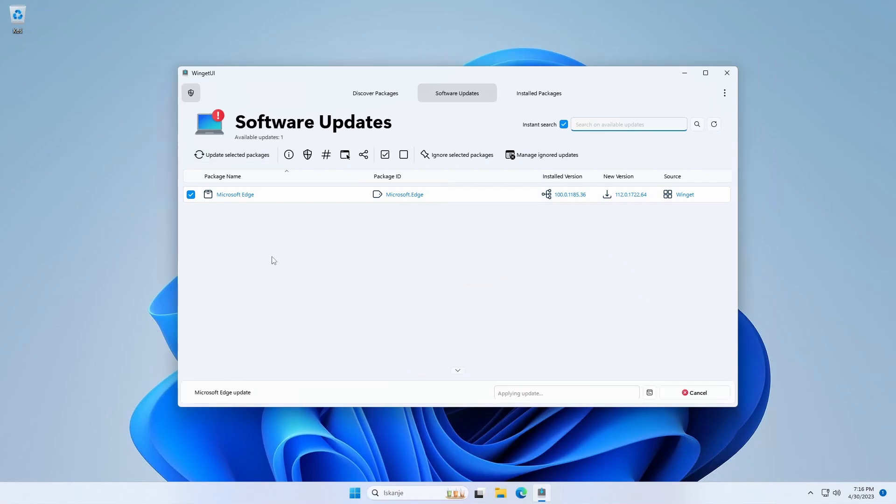
{"action": "mouse_move", "coordinate": [578, 396]}
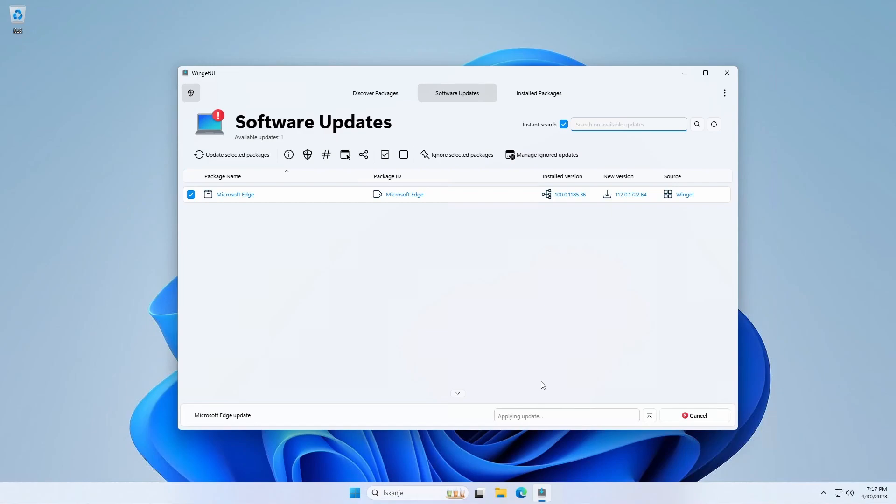
{"action": "mouse_move", "coordinate": [566, 422]}
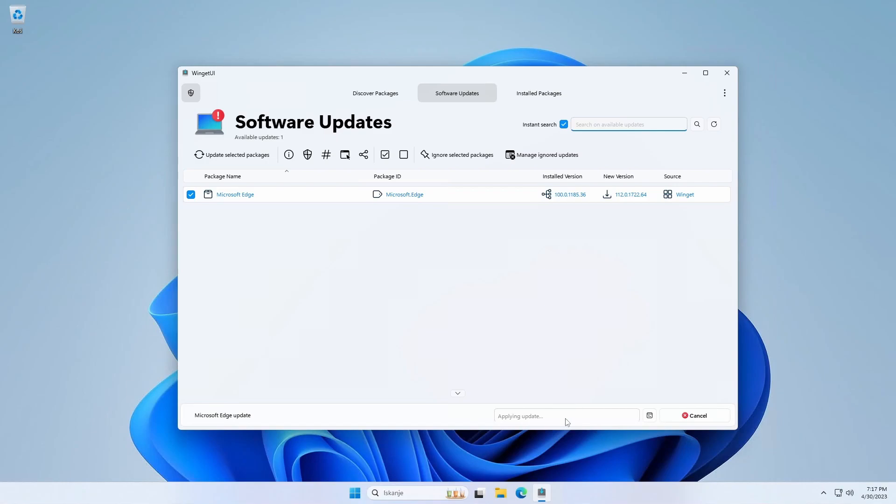
{"action": "mouse_move", "coordinate": [639, 425]}
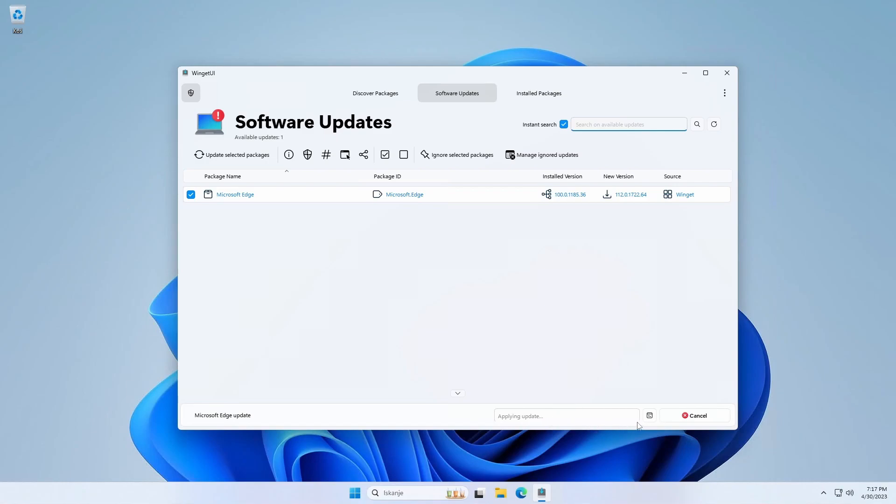
{"action": "mouse_move", "coordinate": [648, 415]}
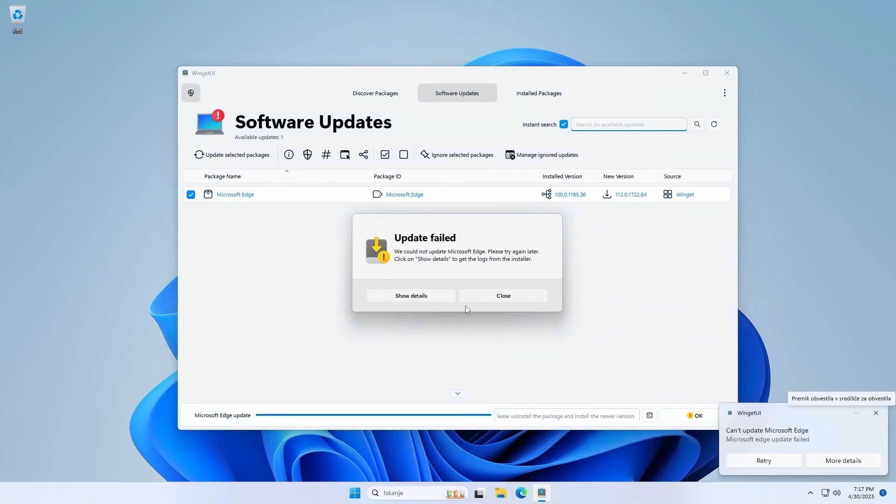
{"action": "left_click", "coordinate": [502, 296]}
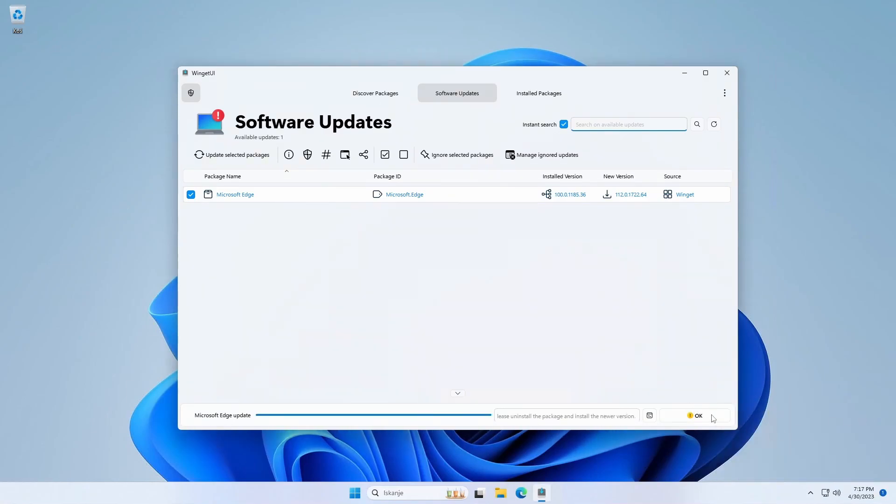
{"action": "left_click", "coordinate": [696, 415]}
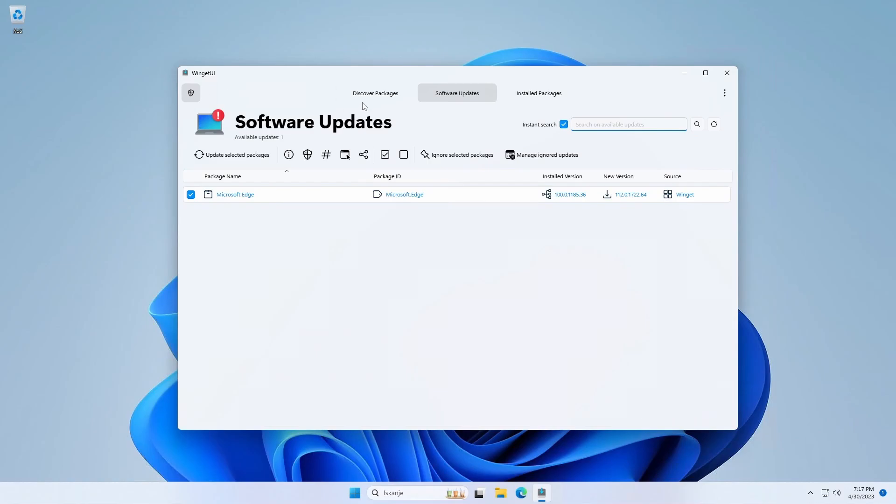
Step: Switch to Discover Packages, then bring up the Win+X quick system menu
{"action": "left_click", "coordinate": [375, 93]}
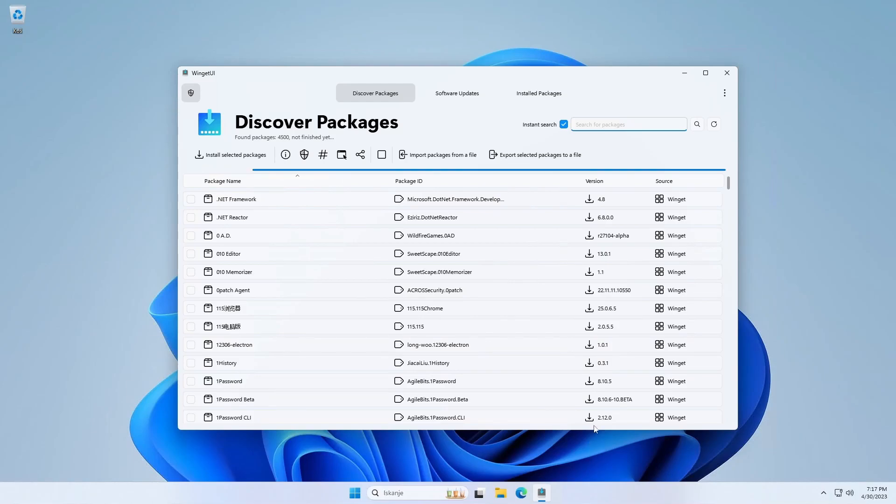
{"action": "left_click", "coordinate": [355, 492]}
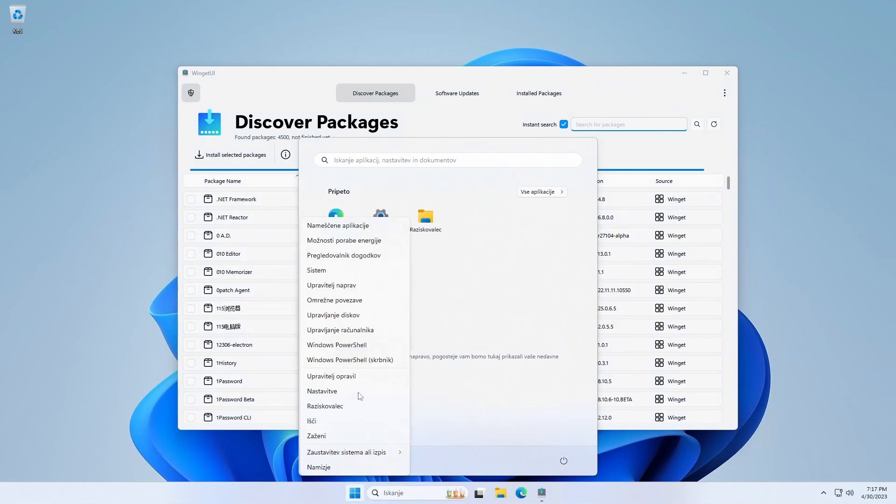
Step: Run 'winget --help' in an administrator PowerShell, which reports winget unrecognized
{"action": "left_click", "coordinate": [349, 359]}
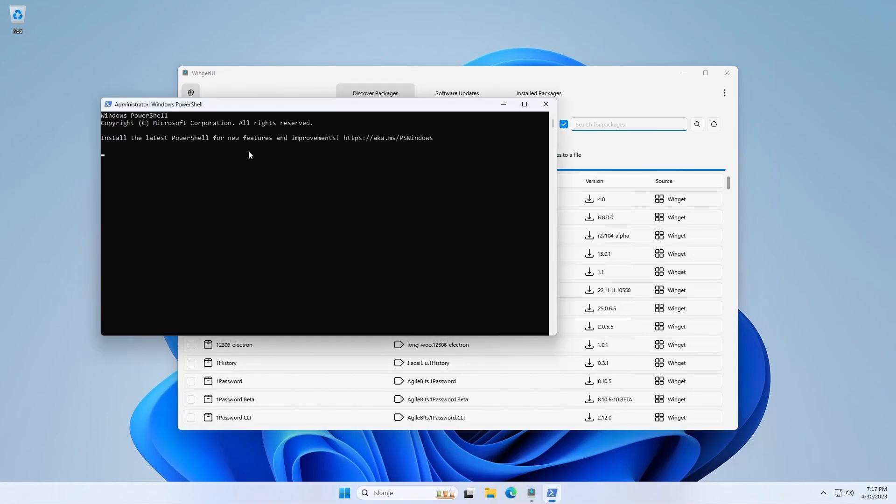
{"action": "type", "text": "winget --helo"}
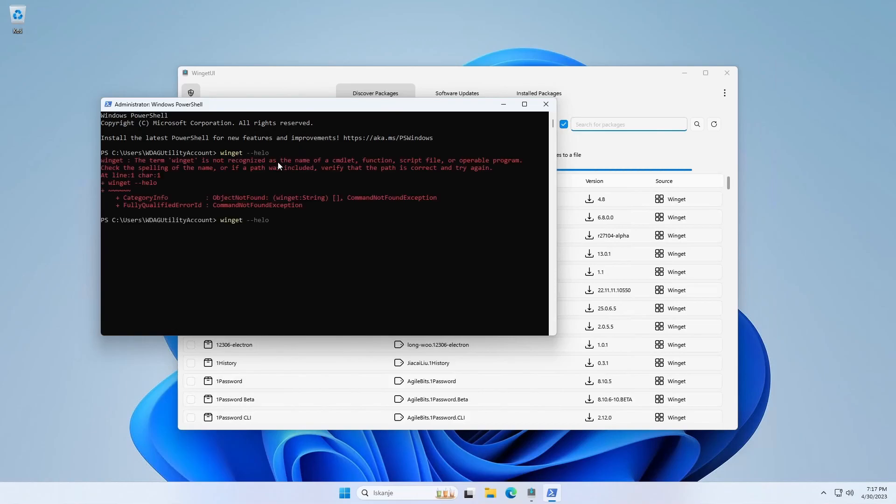
{"action": "key", "text": "Backspace"}
{"action": "type", "text": "p"}
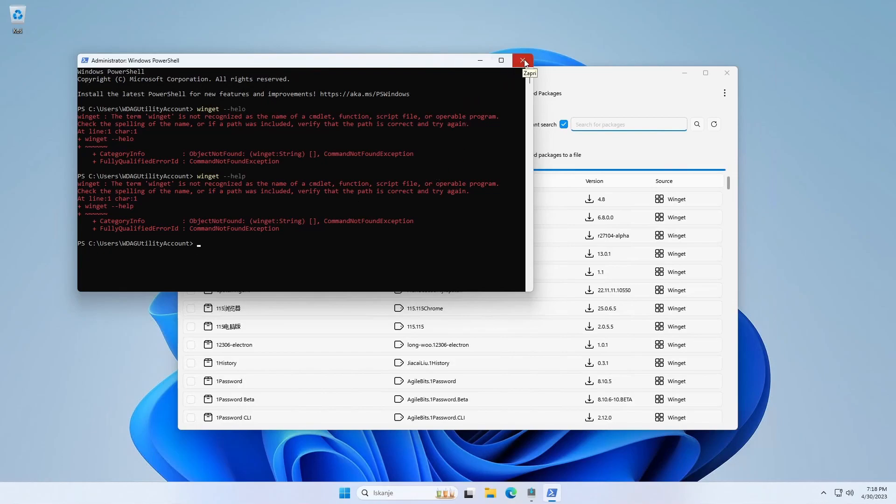
Step: Close the PowerShell console and switch Windows to dark mode via Settings, then close Settings
{"action": "left_click", "coordinate": [521, 59]}
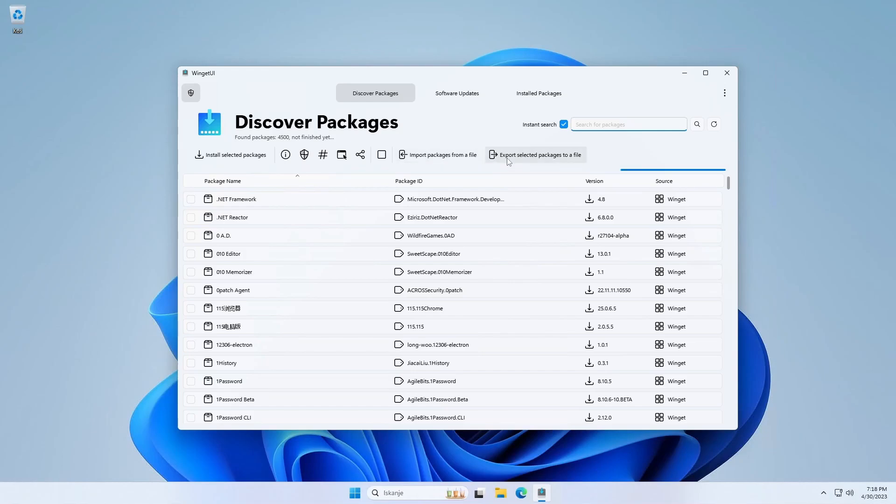
{"action": "mouse_move", "coordinate": [573, 174]}
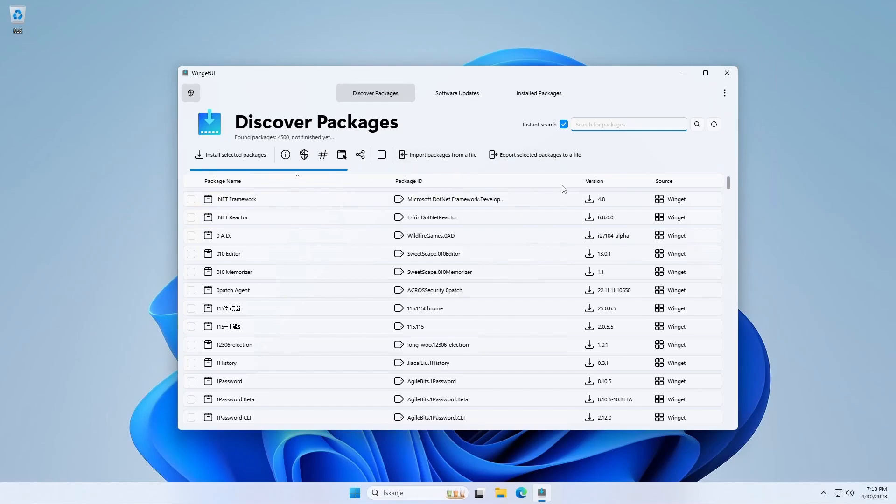
{"action": "mouse_move", "coordinate": [354, 488]}
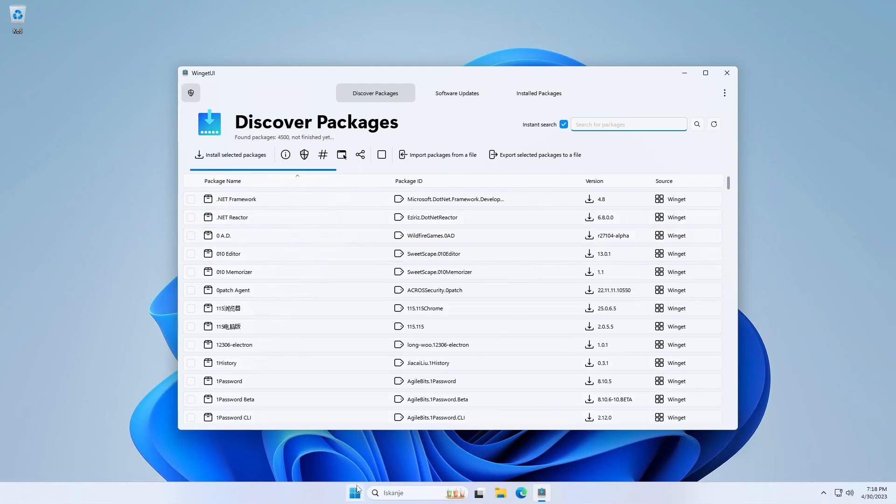
{"action": "mouse_move", "coordinate": [355, 492]}
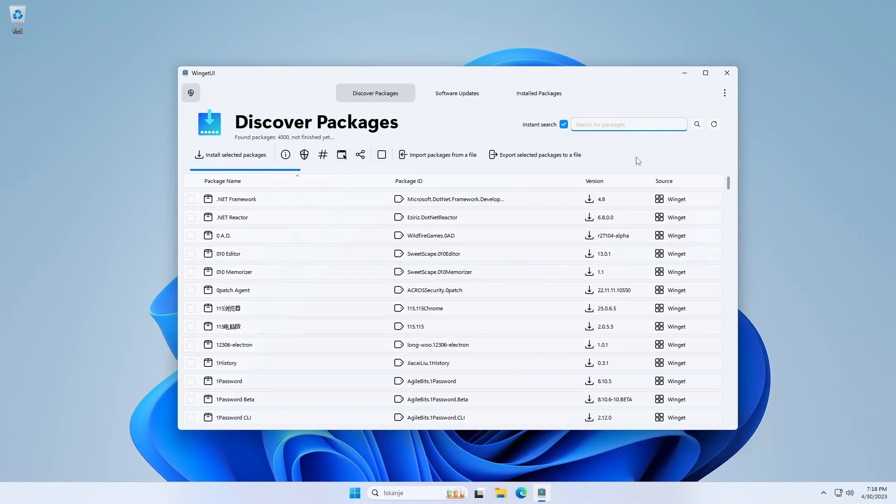
{"action": "mouse_move", "coordinate": [348, 464]}
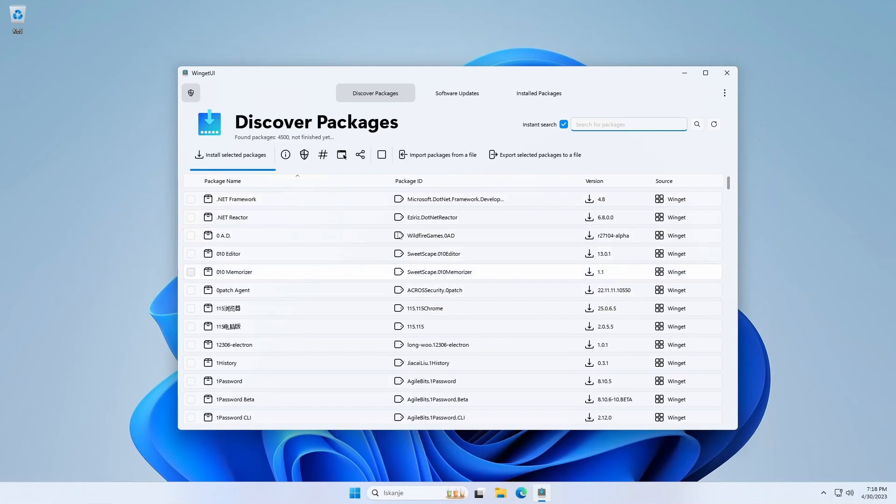
{"action": "left_click", "coordinate": [354, 492]}
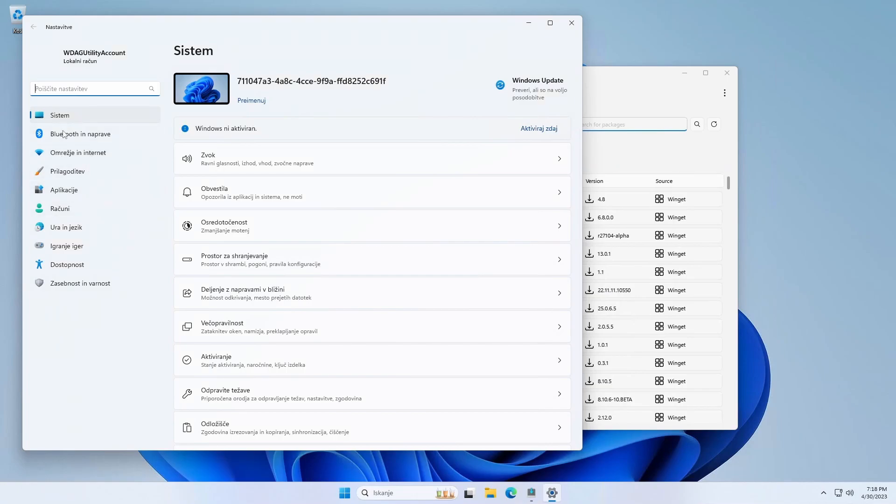
{"action": "left_click", "coordinate": [67, 170]}
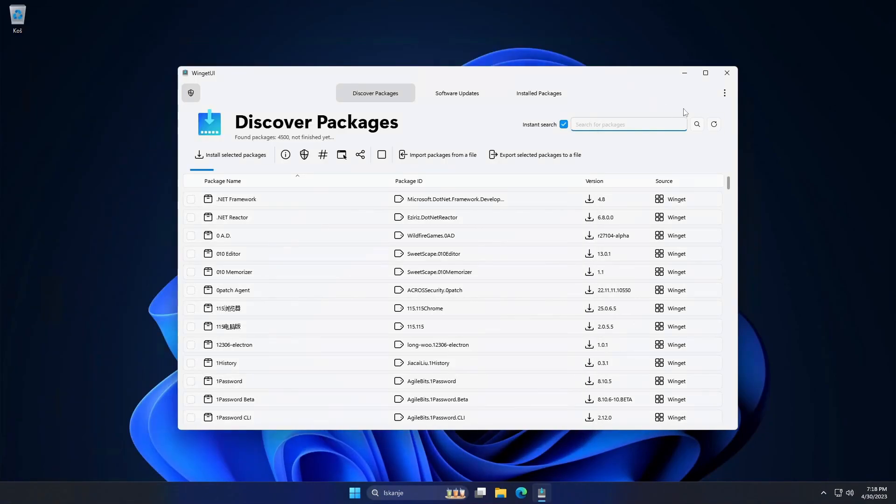
Step: Set WingetUI's Application theme to Dark under General preferences and restart WingetUI
{"action": "left_click", "coordinate": [724, 92]}
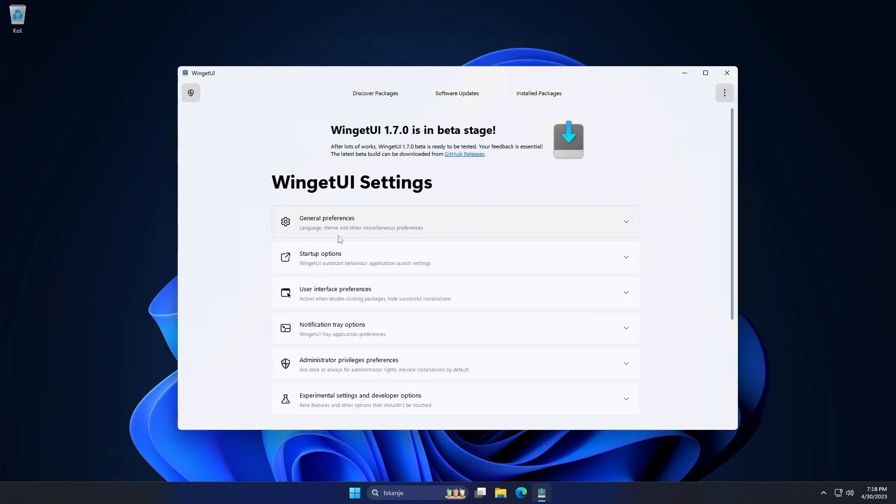
{"action": "left_click", "coordinate": [456, 222]}
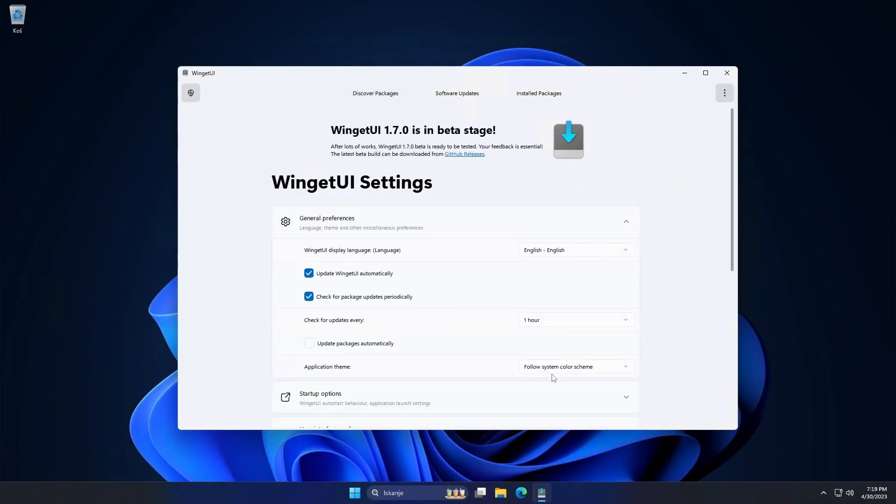
{"action": "left_click", "coordinate": [573, 366]}
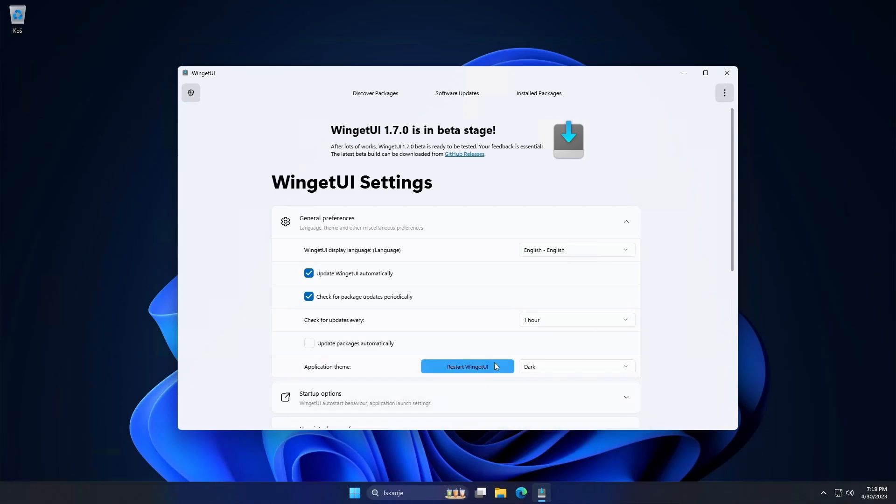
{"action": "left_click", "coordinate": [467, 366]}
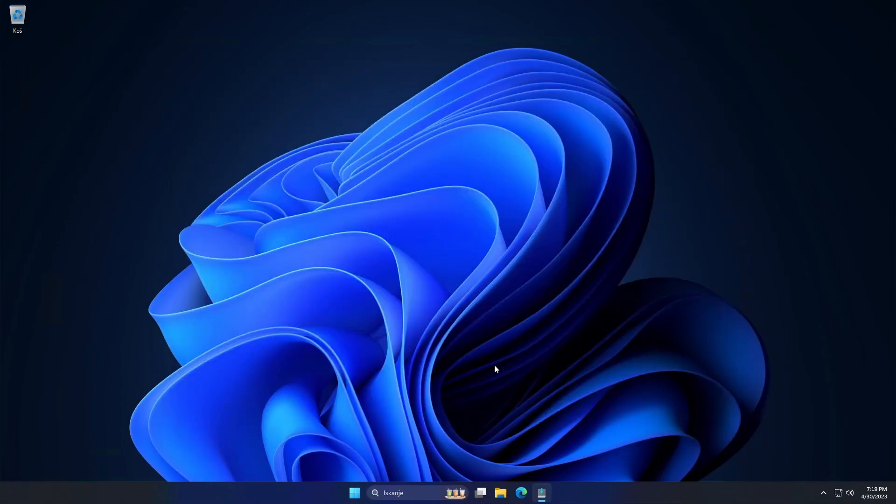
Step: Bring the restarted dark WingetUI forward and dismiss the Chocolatey loading banner
{"action": "left_click", "coordinate": [541, 492]}
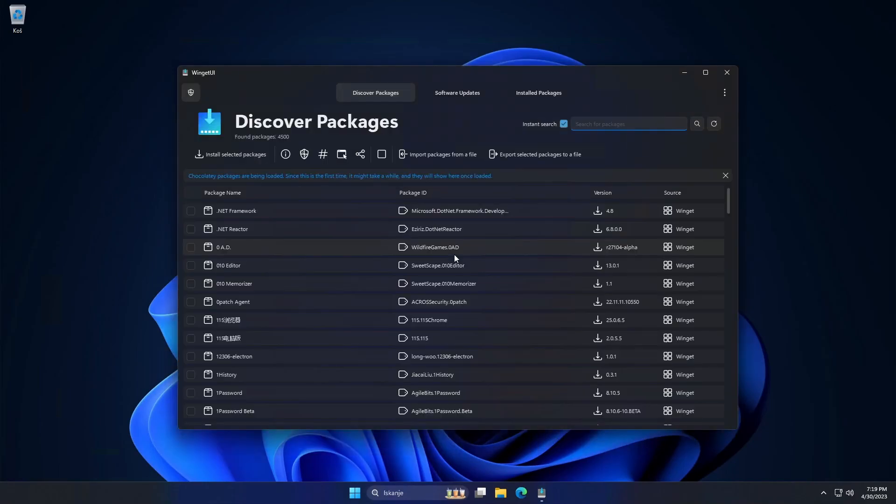
{"action": "mouse_move", "coordinate": [496, 77]}
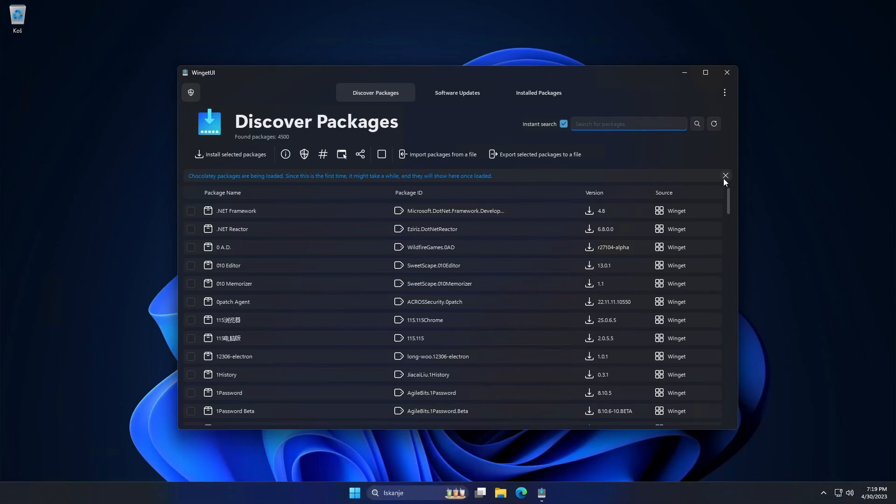
{"action": "mouse_move", "coordinate": [714, 189]}
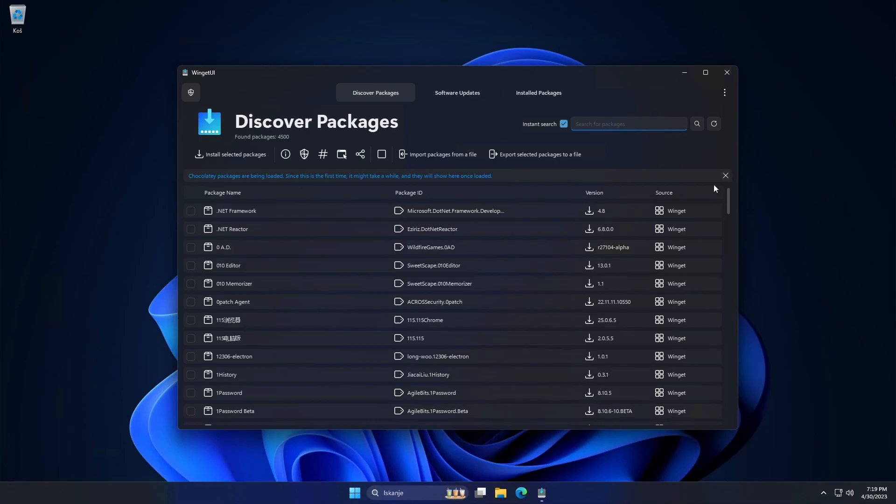
{"action": "left_click", "coordinate": [724, 175]}
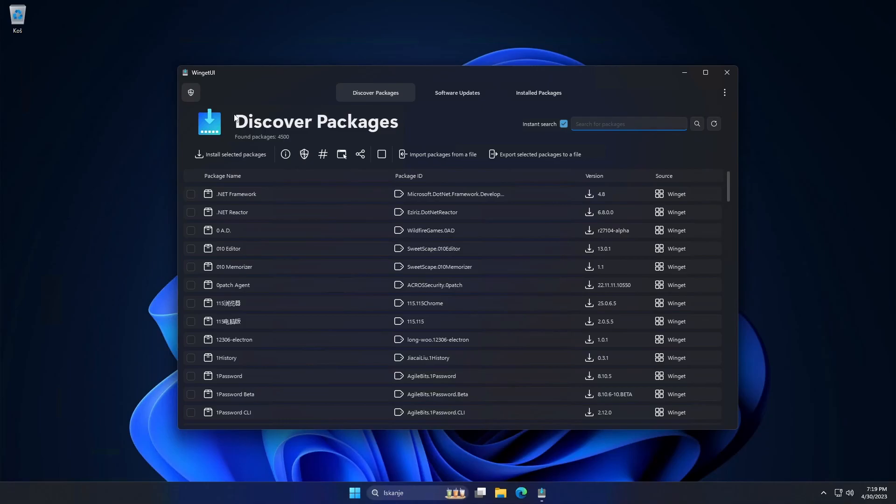
{"action": "mouse_move", "coordinate": [282, 73]}
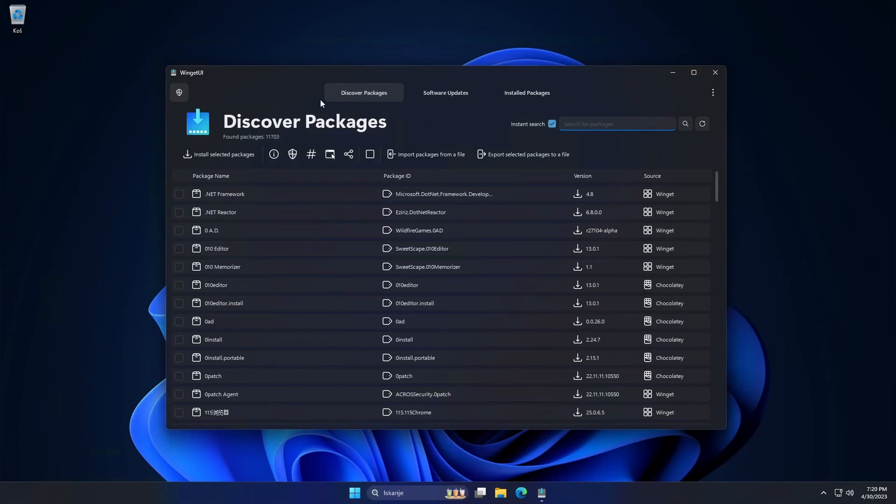
{"action": "mouse_move", "coordinate": [297, 75]}
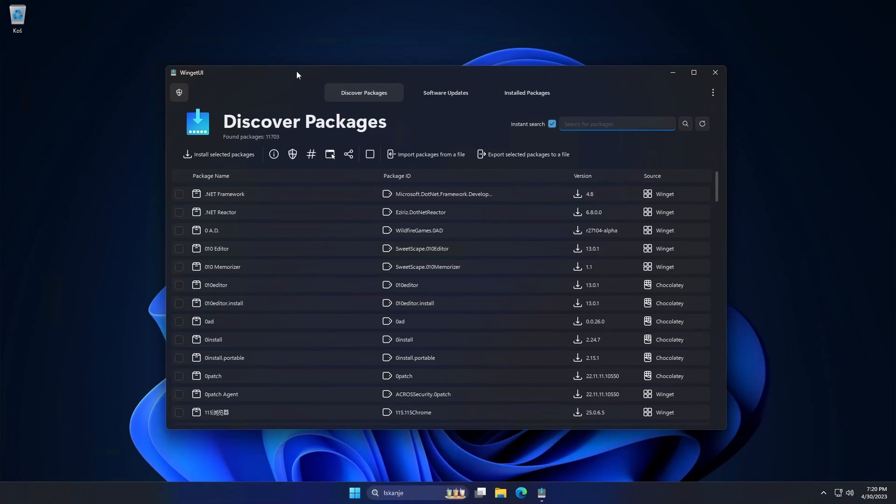
{"action": "left_click", "coordinate": [445, 93]}
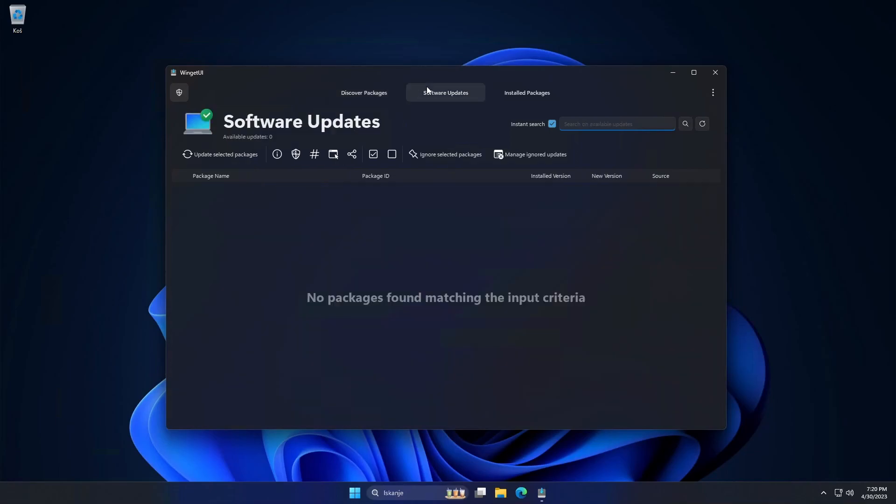
{"action": "left_click", "coordinate": [362, 93]}
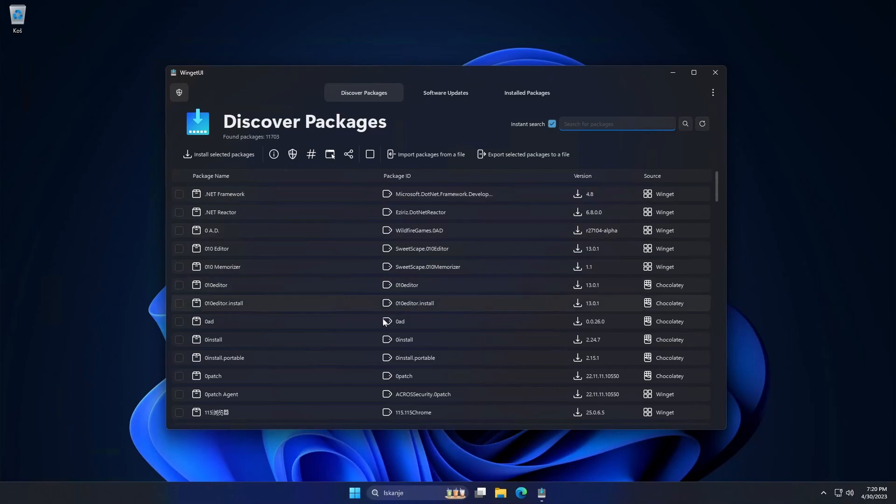
{"action": "mouse_move", "coordinate": [264, 350]}
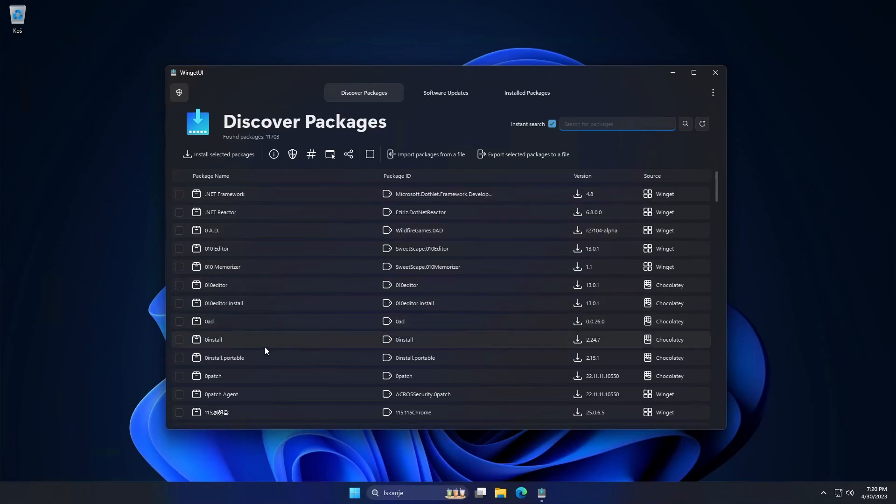
{"action": "scroll", "scroll_direction": "down", "scroll_amount": 3}
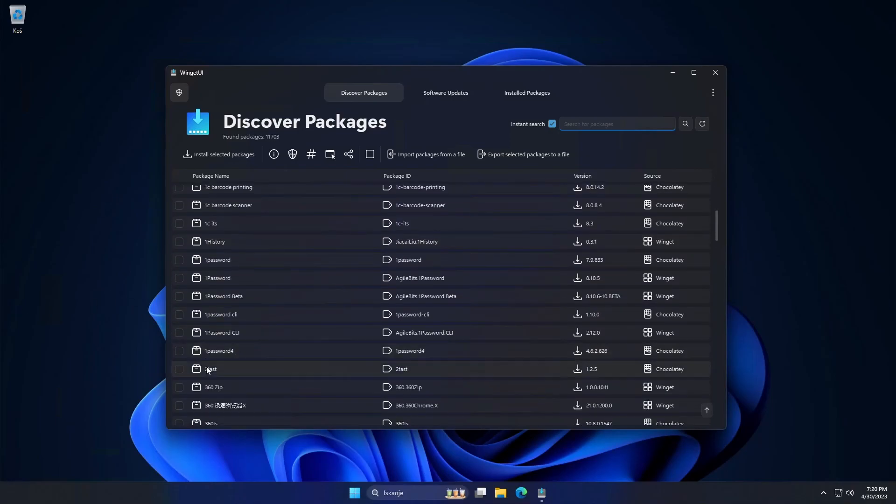
{"action": "scroll", "scroll_direction": "down", "scroll_amount": 3}
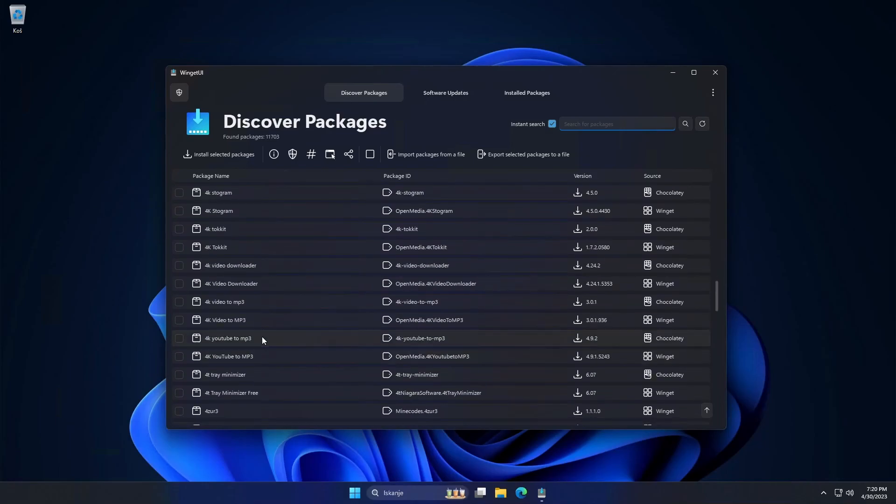
{"action": "mouse_move", "coordinate": [348, 393]}
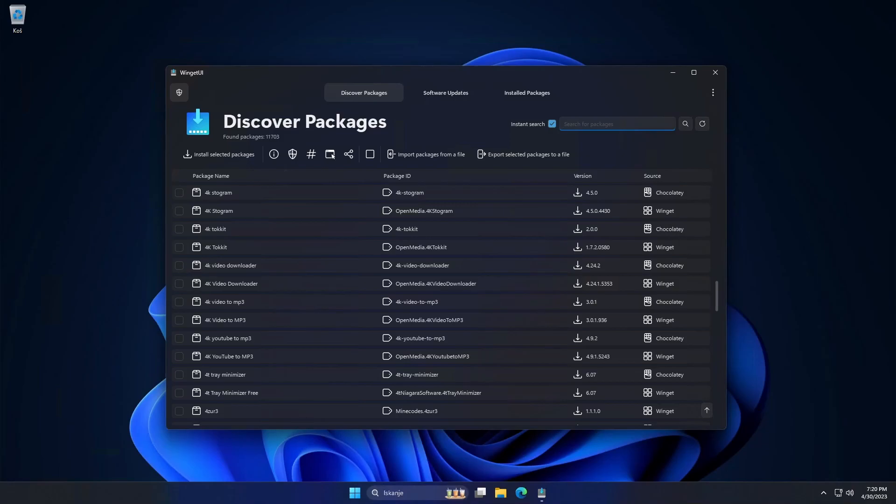
{"action": "left_click", "coordinate": [617, 123]}
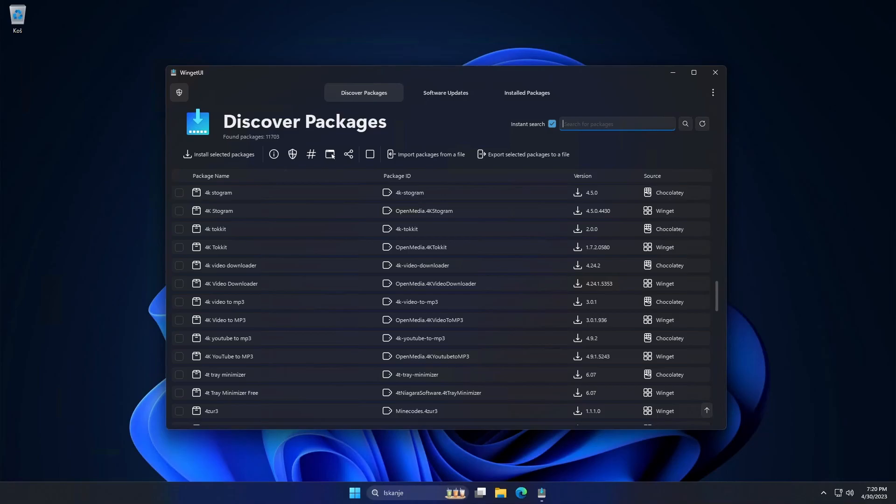
Step: Search the catalogue for 'luminanc' and tick Luminance HDR (Winget) for installation
{"action": "left_click", "coordinate": [616, 123]}
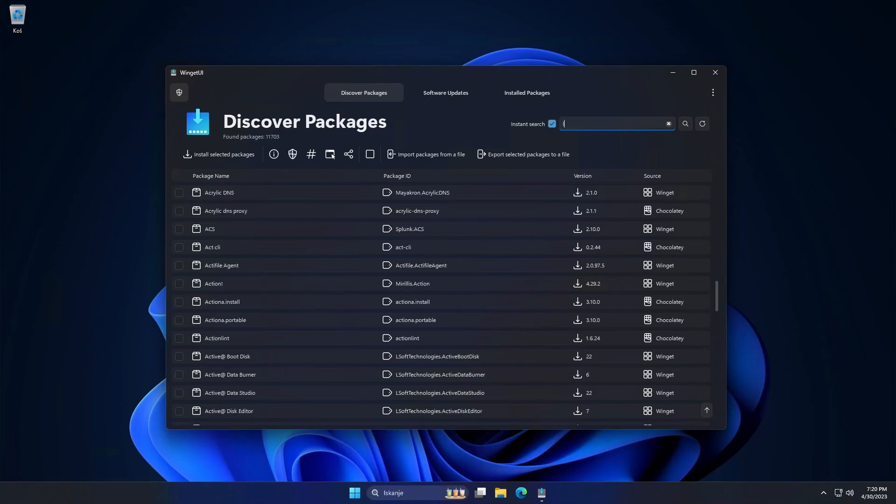
{"action": "type", "text": "luminanc"}
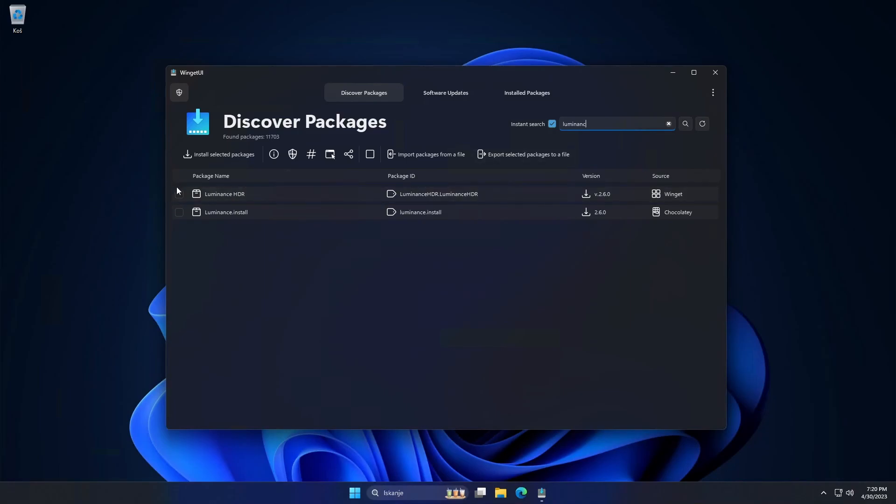
{"action": "left_click", "coordinate": [179, 194]}
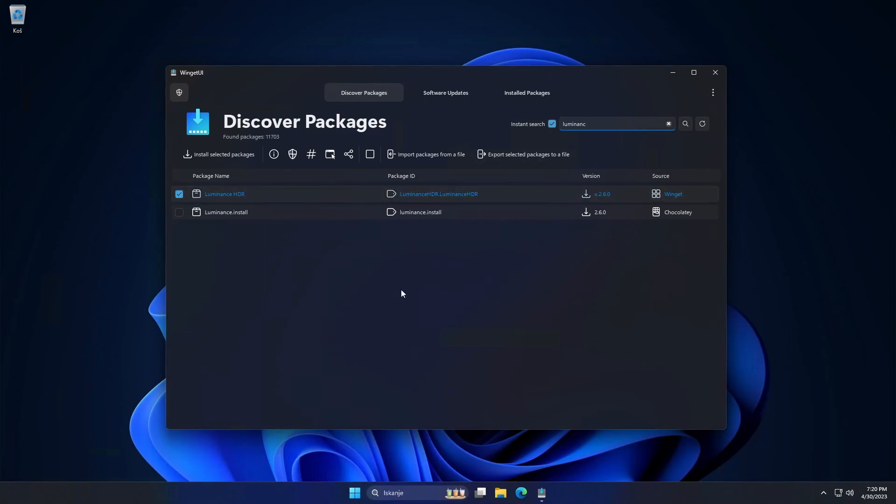
{"action": "left_click", "coordinate": [219, 154]}
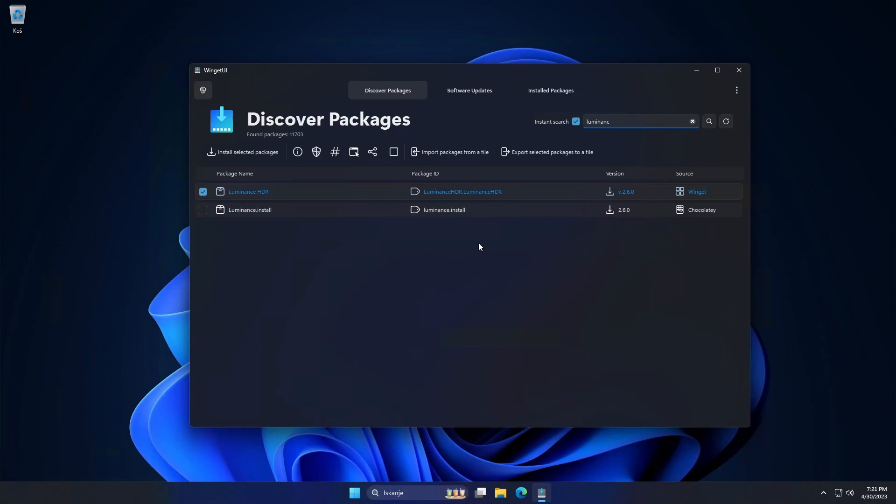
{"action": "mouse_move", "coordinate": [494, 263]}
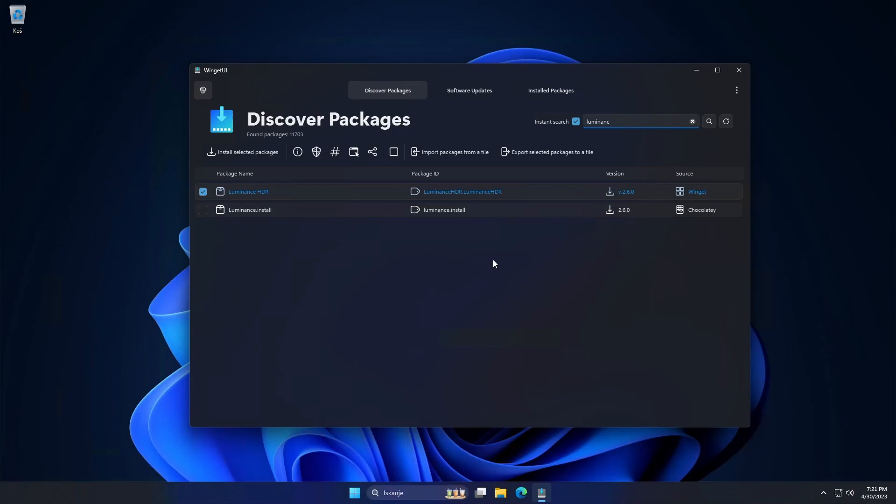
{"action": "mouse_move", "coordinate": [578, 254]}
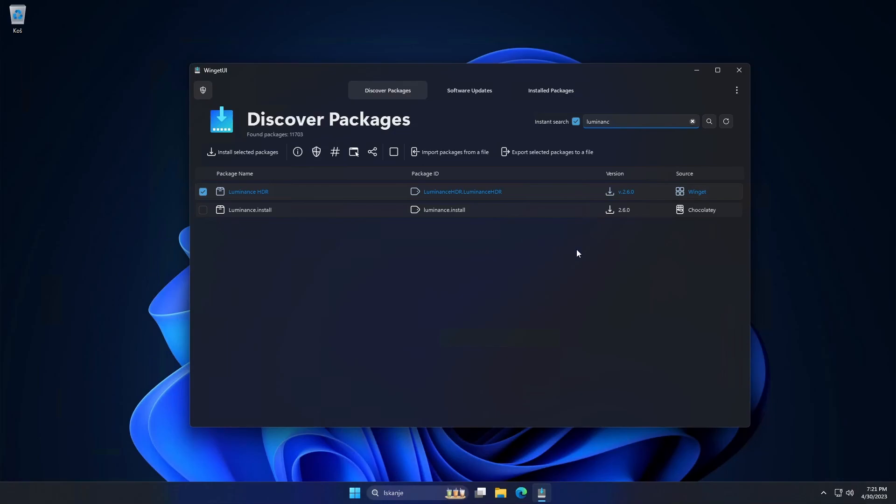
{"action": "mouse_move", "coordinate": [501, 268]}
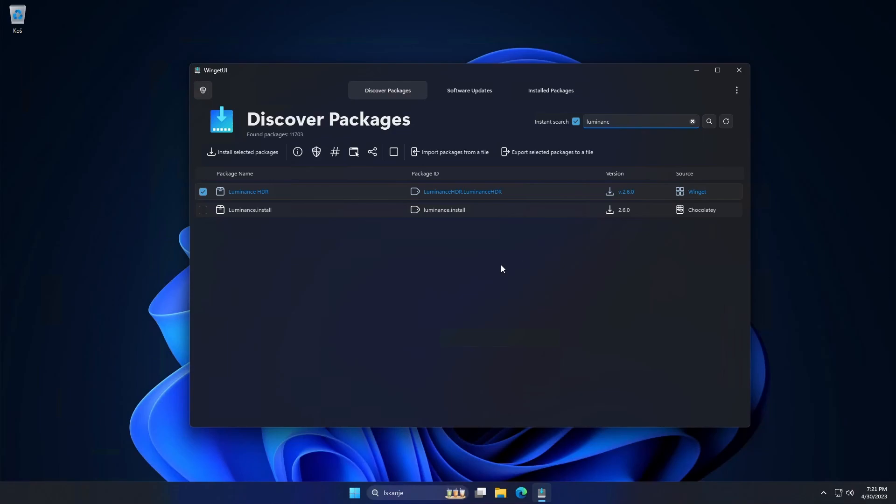
Step: Install Luminance HDR, answer 'No, Stop bothering me!' to its donation prompt, then untick it
{"action": "left_click", "coordinate": [355, 492]}
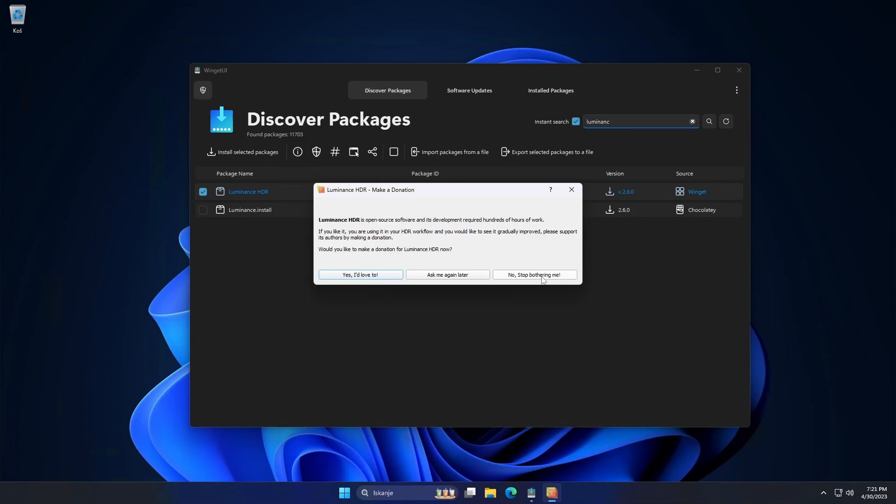
{"action": "left_click", "coordinate": [533, 274]}
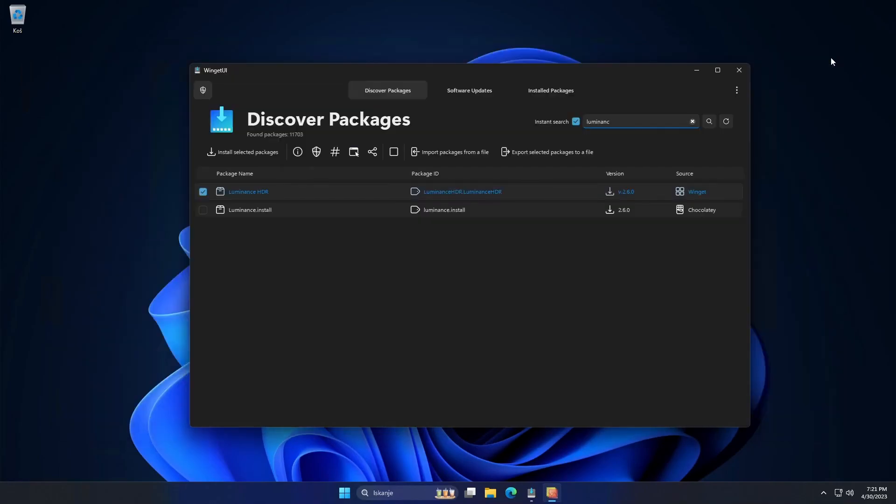
{"action": "mouse_move", "coordinate": [177, 194]}
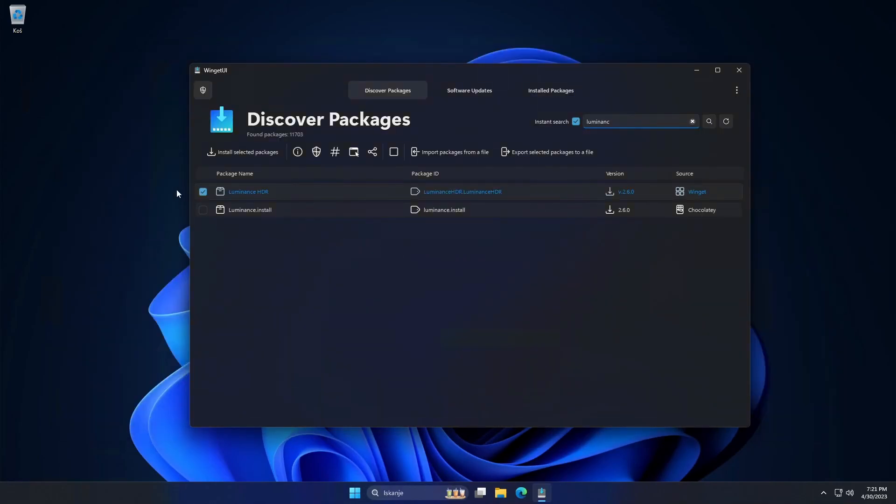
{"action": "left_click", "coordinate": [202, 191]}
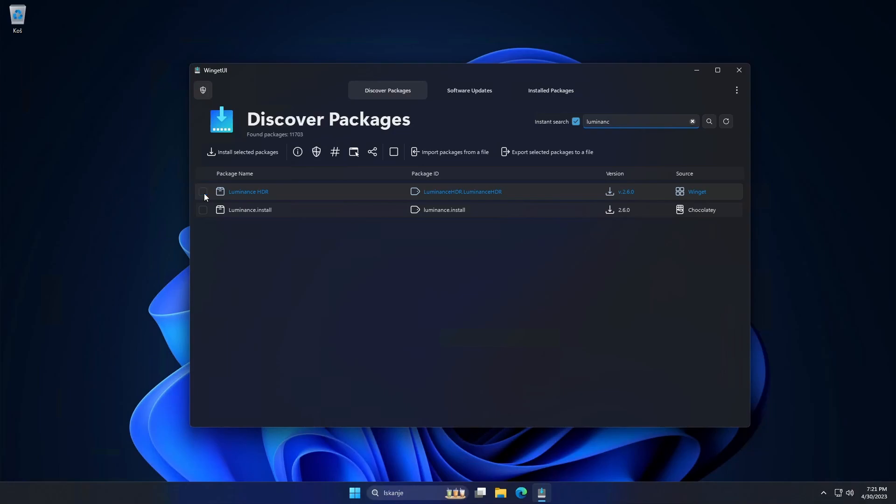
Step: Check Installed Packages for Luminance HDR, then install Luminance.install (Chocolatey) from the search results
{"action": "left_click", "coordinate": [549, 90]}
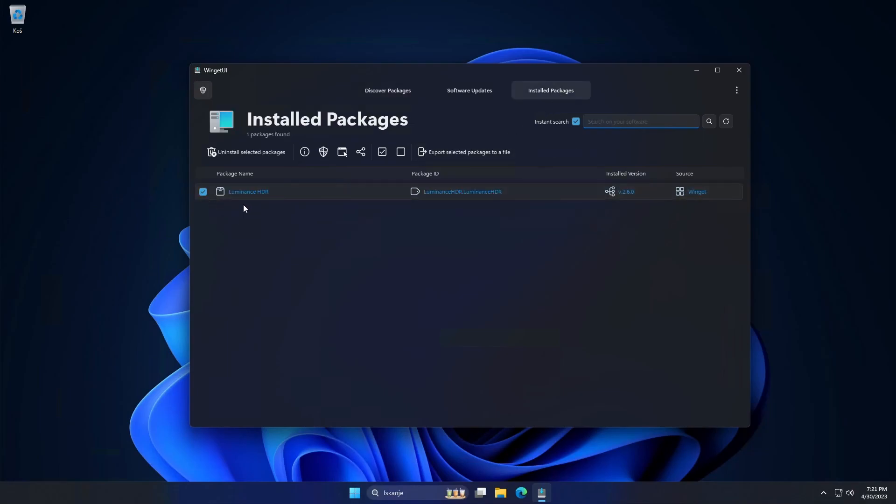
{"action": "left_click", "coordinate": [251, 152]}
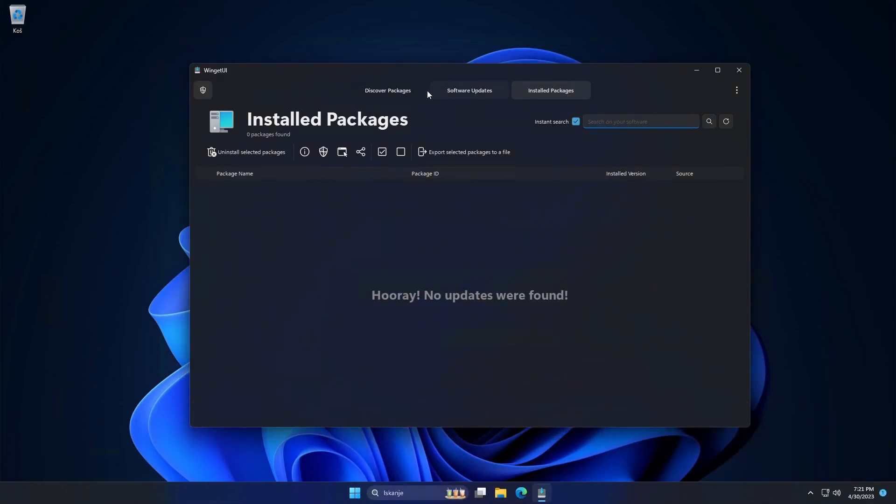
{"action": "left_click", "coordinate": [387, 91]}
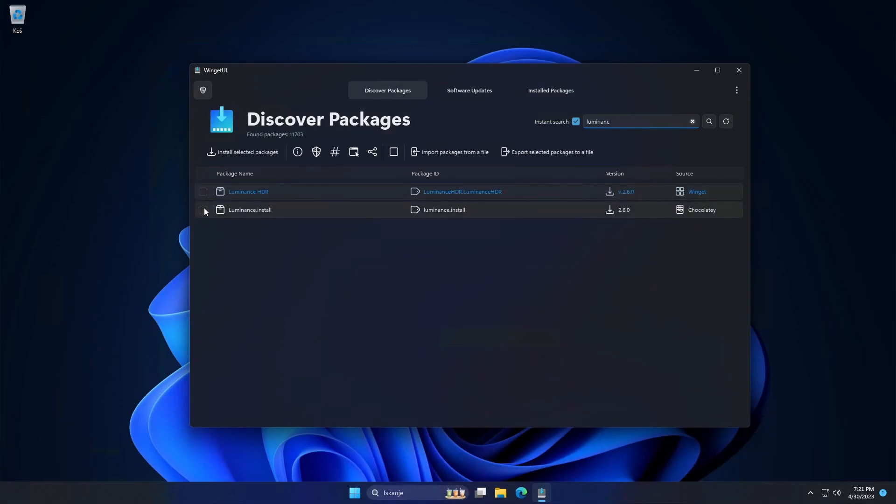
{"action": "left_click", "coordinate": [203, 210]}
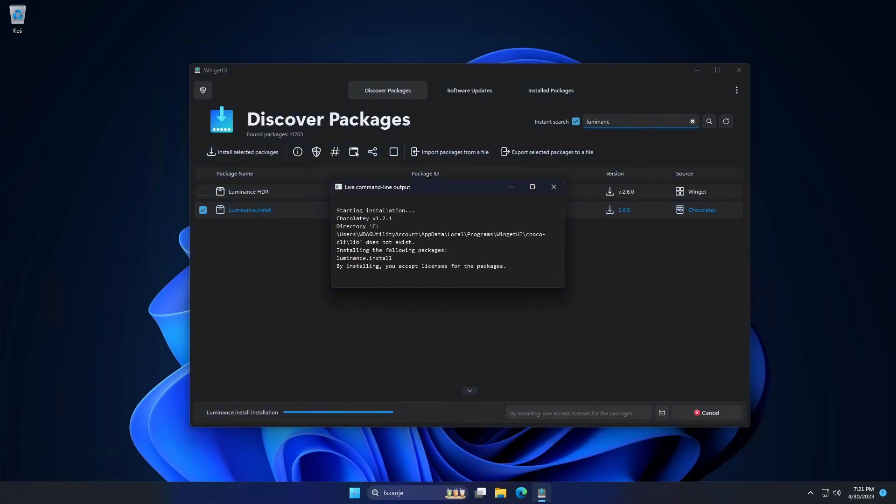
{"action": "mouse_move", "coordinate": [563, 290]}
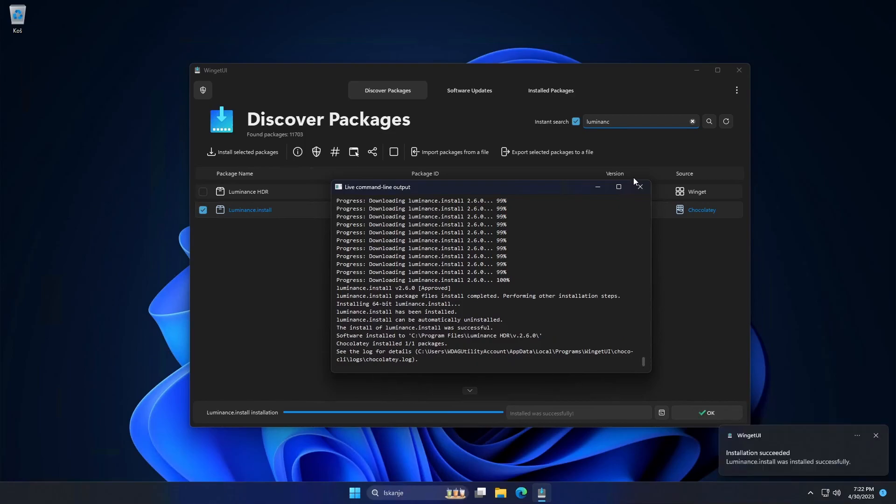
{"action": "left_click", "coordinate": [354, 492]}
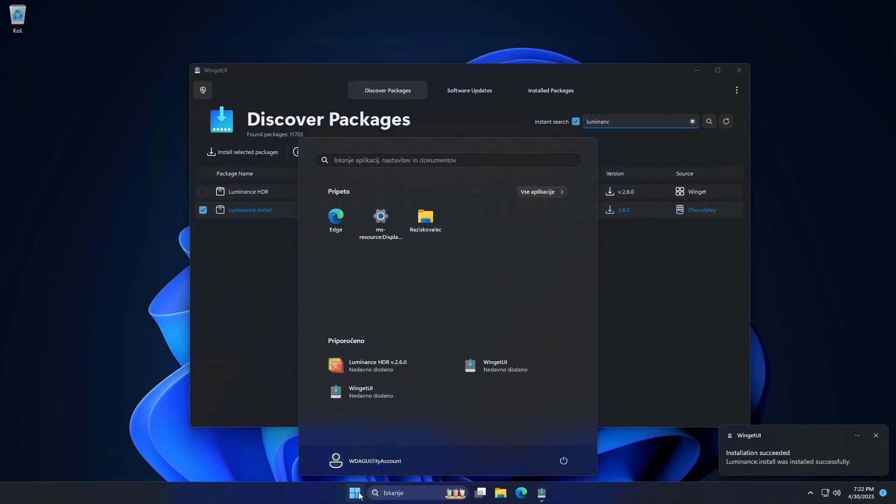
{"action": "left_click", "coordinate": [355, 493]}
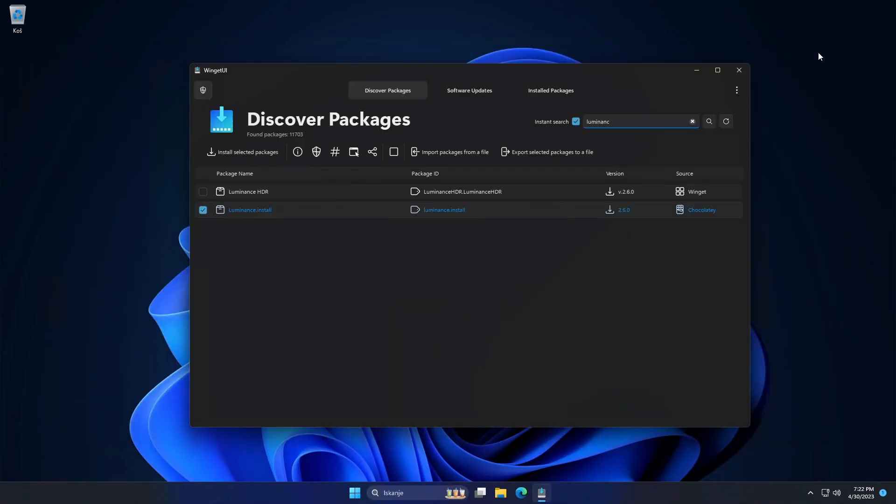
{"action": "left_click", "coordinate": [203, 210]}
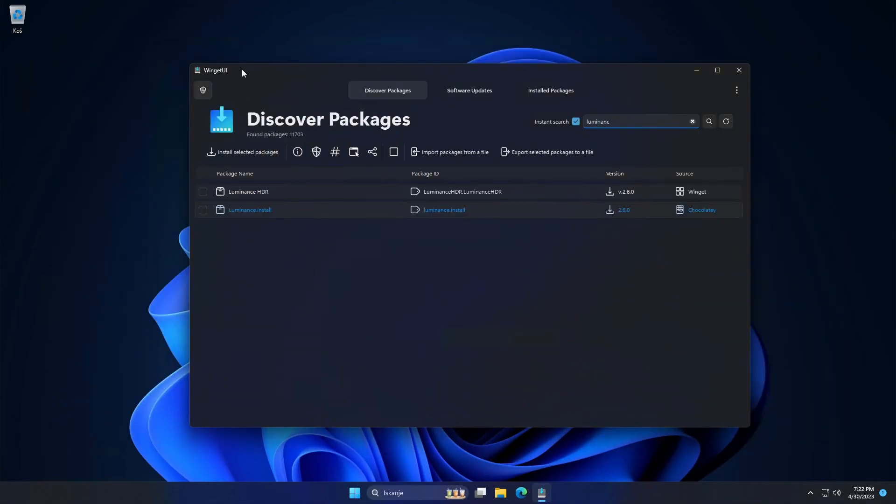
{"action": "left_click_drag", "start_coordinate": [240, 70], "coordinate": [199, 58]}
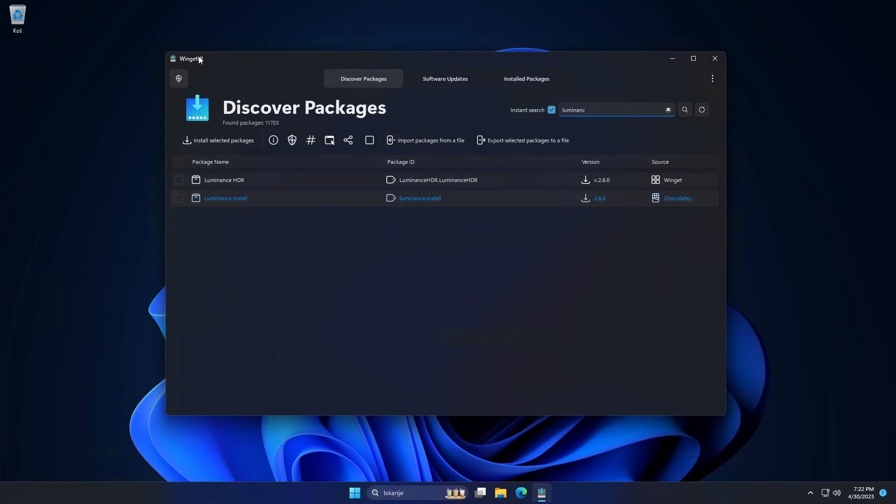
{"action": "mouse_move", "coordinate": [192, 63]}
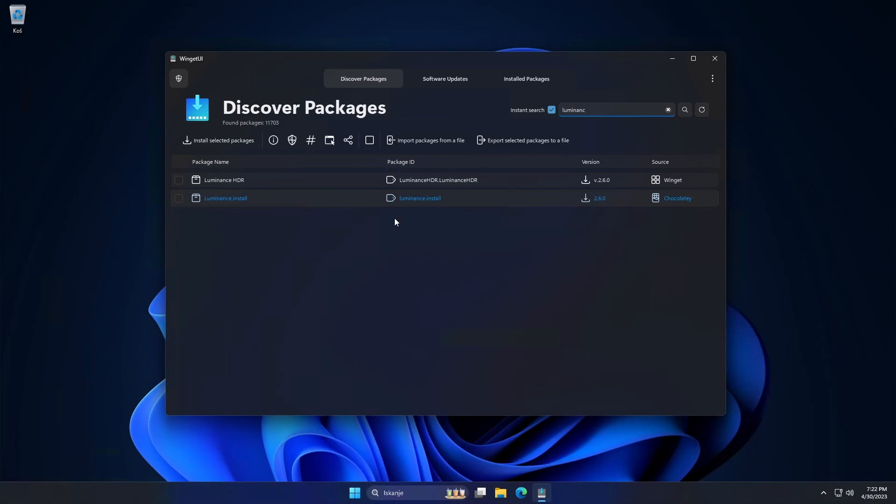
{"action": "mouse_move", "coordinate": [558, 272]}
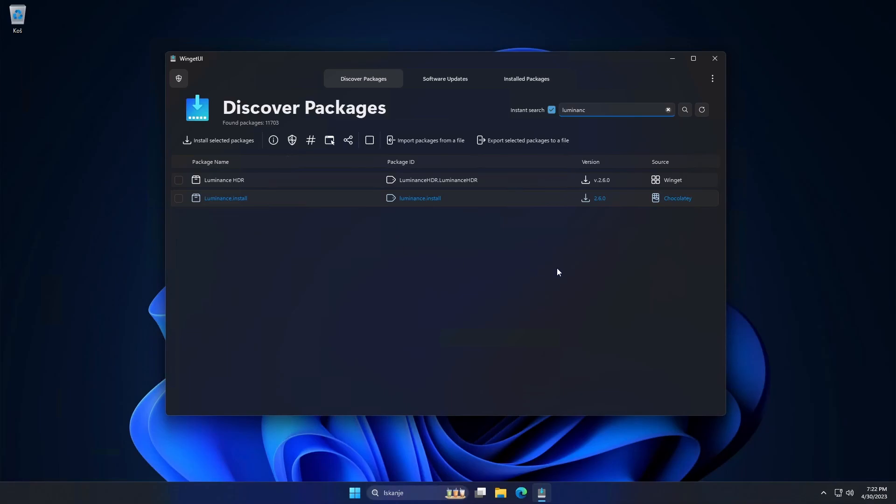
{"action": "mouse_move", "coordinate": [726, 408]}
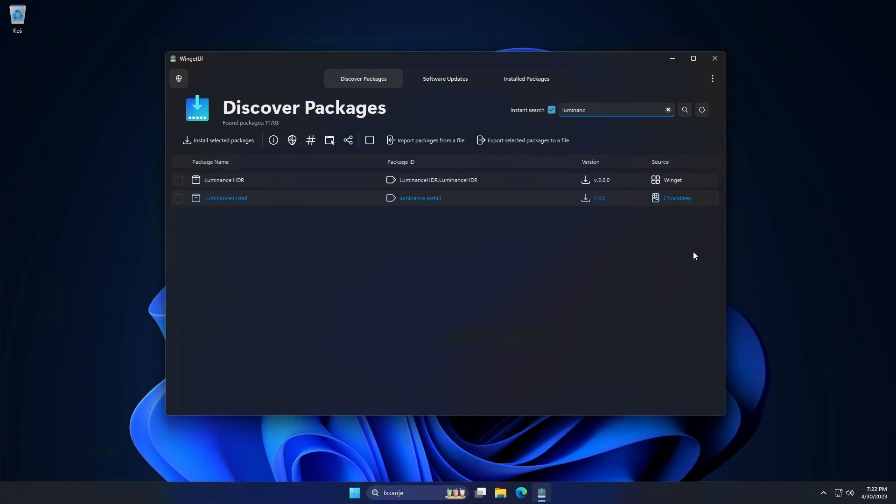
{"action": "mouse_move", "coordinate": [576, 471]}
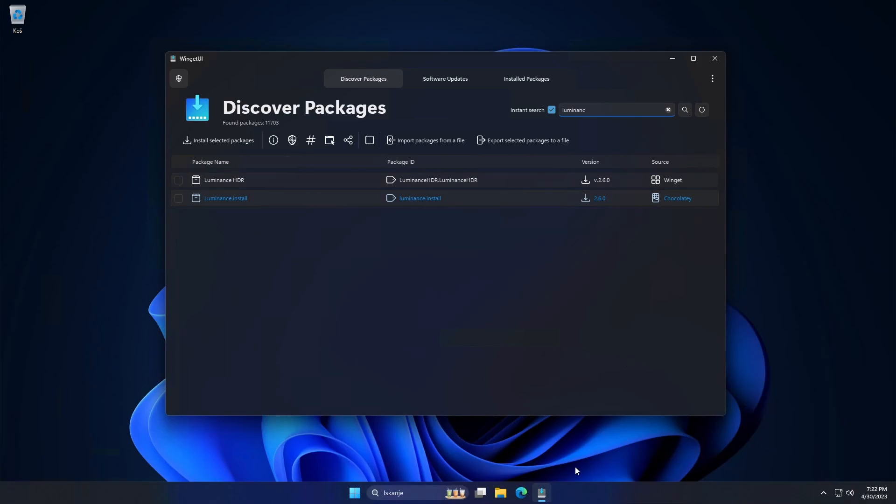
{"action": "left_click", "coordinate": [392, 492]}
{"action": "type", "text": "m"}
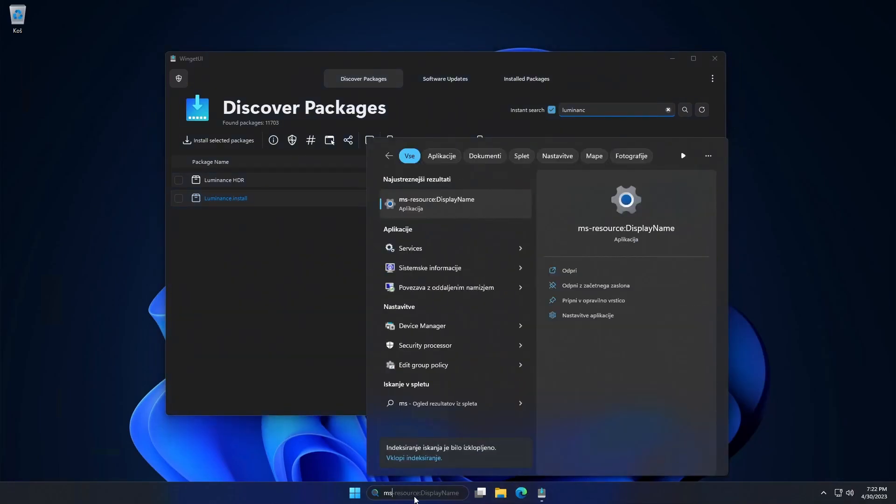
{"action": "type", "text": "s"}
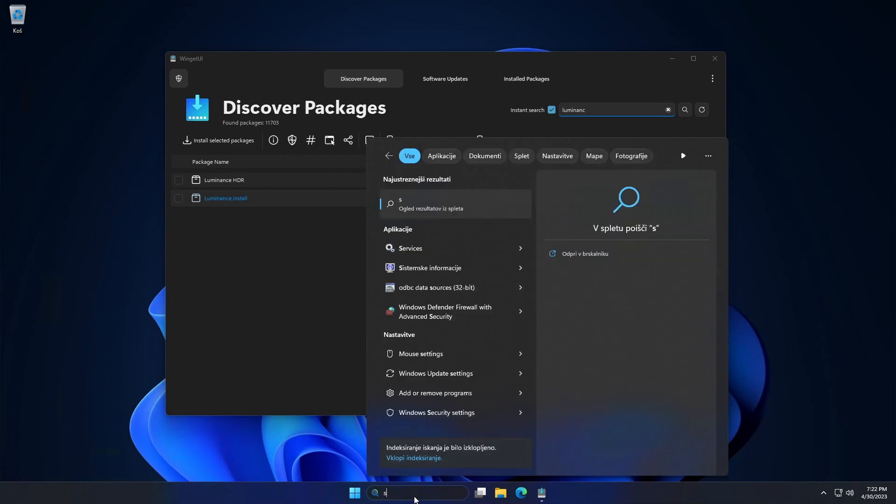
{"action": "type", "text": "to"}
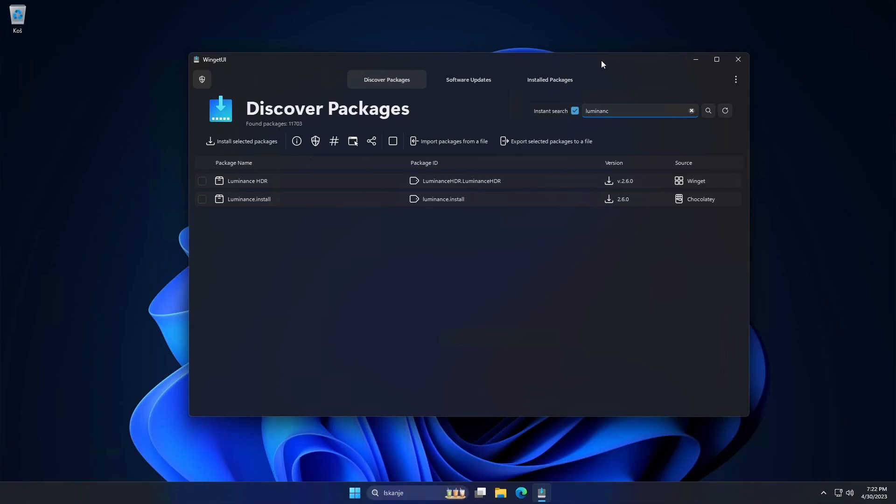
{"action": "mouse_move", "coordinate": [559, 60]}
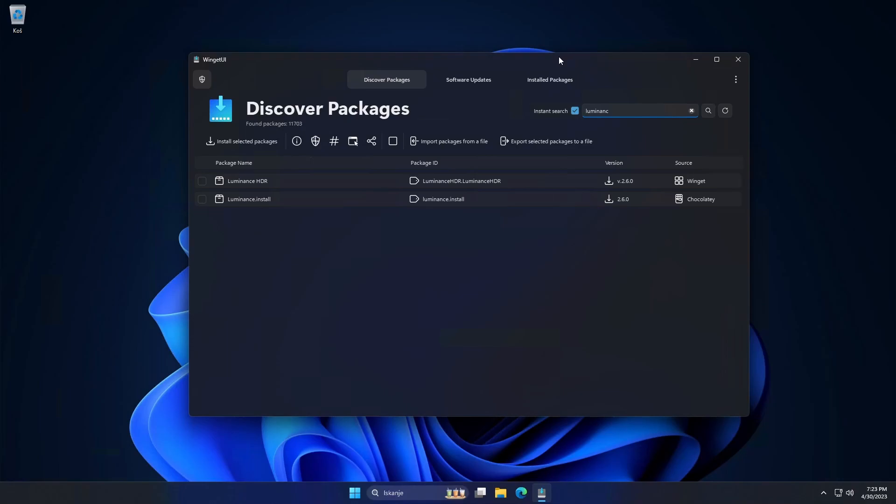
{"action": "mouse_move", "coordinate": [584, 62]}
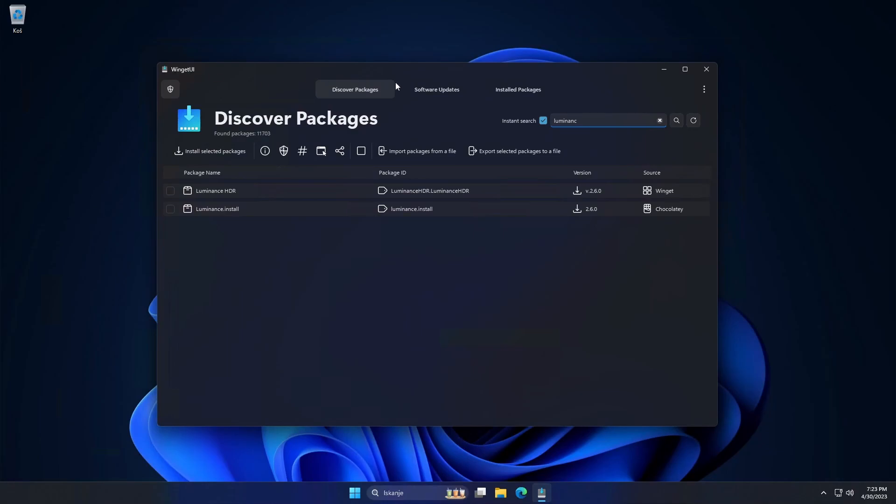
Step: View the Software Updates page and its empty Ignored updates list, then close the list
{"action": "left_click", "coordinate": [435, 90]}
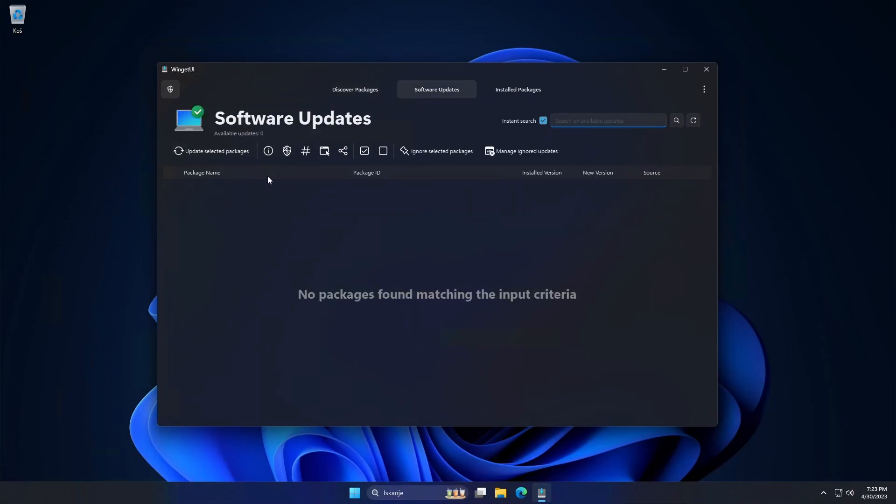
{"action": "mouse_move", "coordinate": [309, 185]}
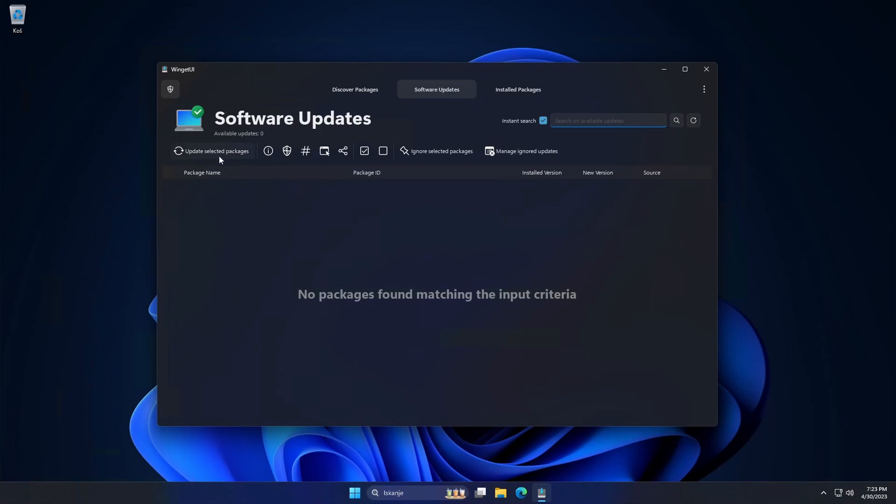
{"action": "left_click", "coordinate": [526, 151]}
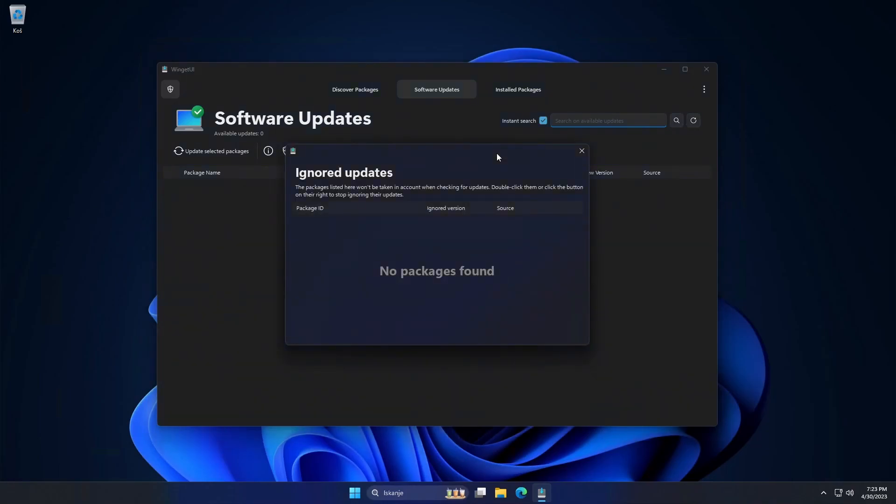
{"action": "left_click", "coordinate": [580, 150]}
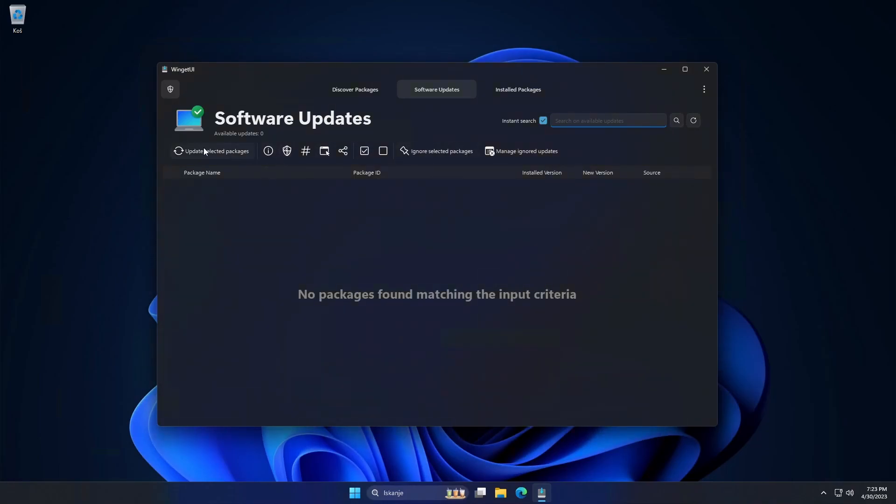
{"action": "mouse_move", "coordinate": [240, 222]}
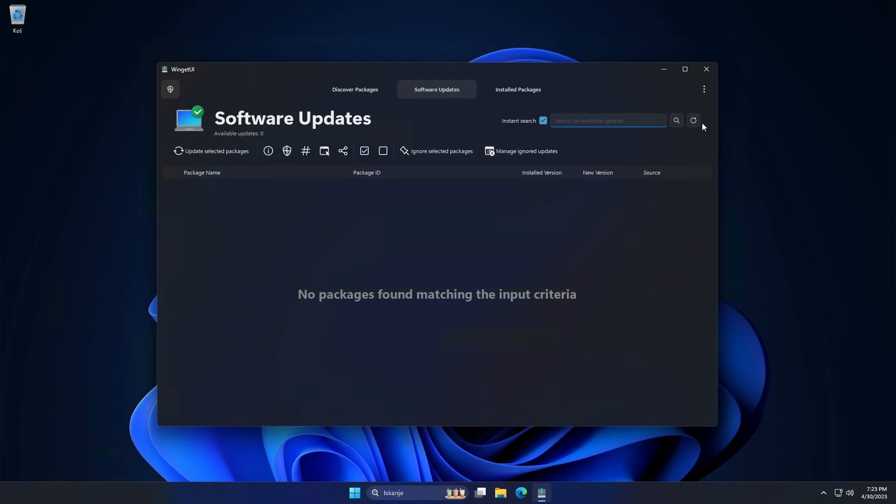
Step: Reload updates, attempt the Microsoft Edge 112.0.1722.64 update, view its failure details and close them
{"action": "left_click", "coordinate": [693, 120]}
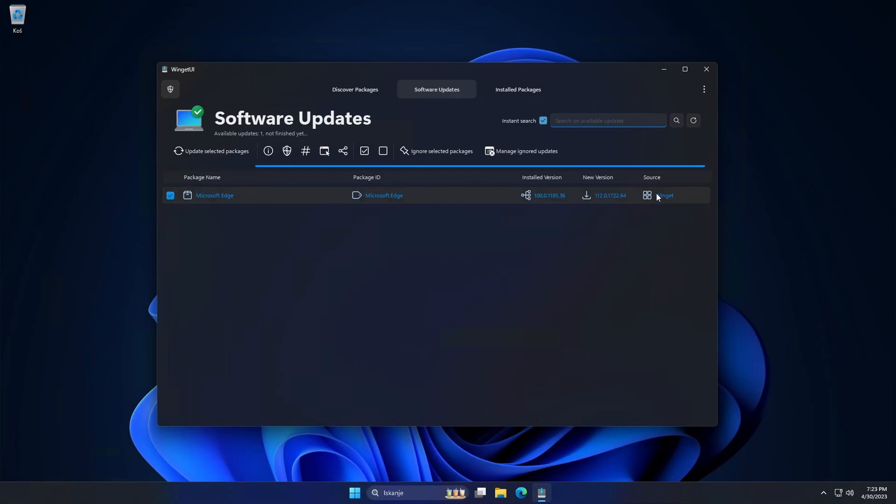
{"action": "left_click", "coordinate": [217, 151]}
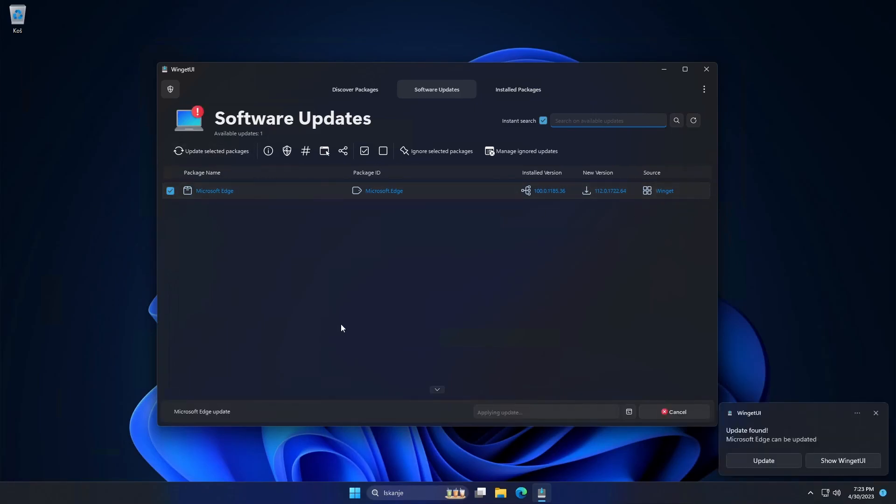
{"action": "mouse_move", "coordinate": [184, 226]}
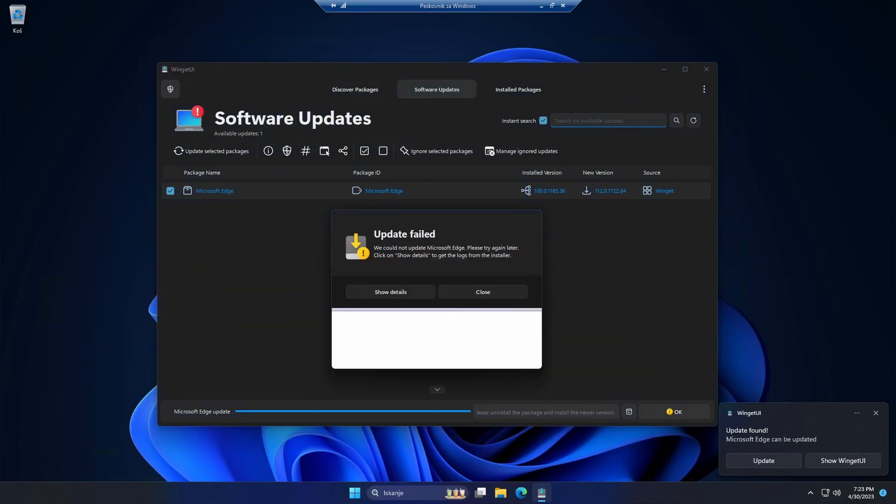
{"action": "left_click", "coordinate": [390, 291]}
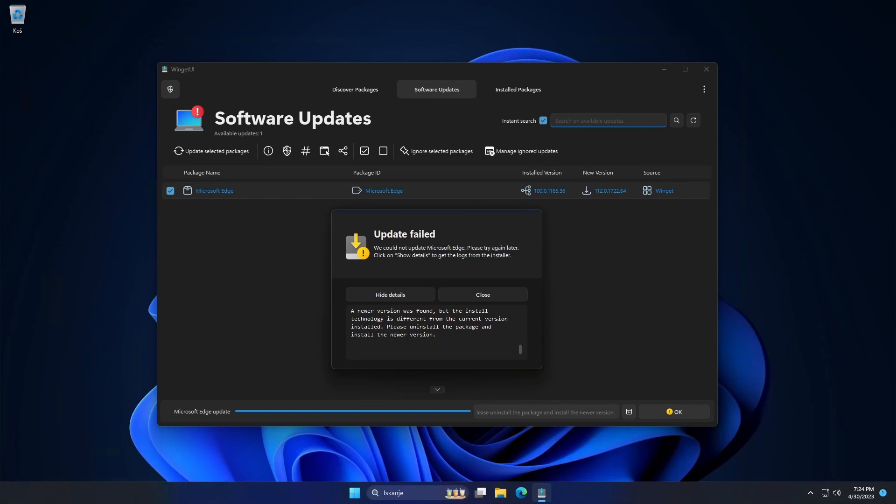
{"action": "left_click", "coordinate": [353, 491]}
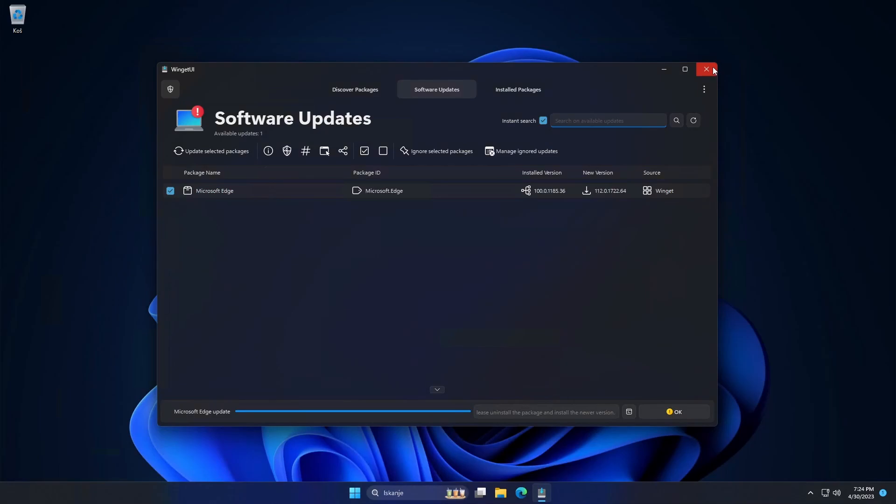
Step: Reopen WingetUI, ignore the Microsoft Edge update and close the Ignored updates dialog
{"action": "left_click", "coordinate": [706, 69]}
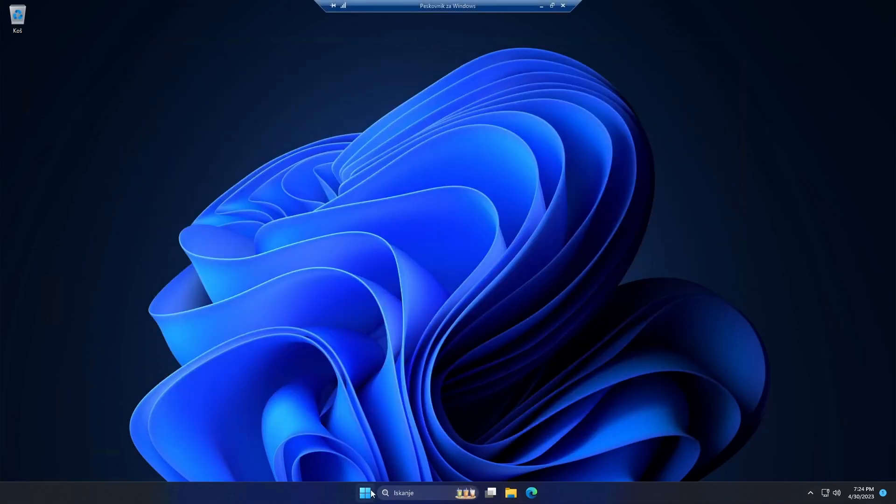
{"action": "left_click", "coordinate": [364, 493]}
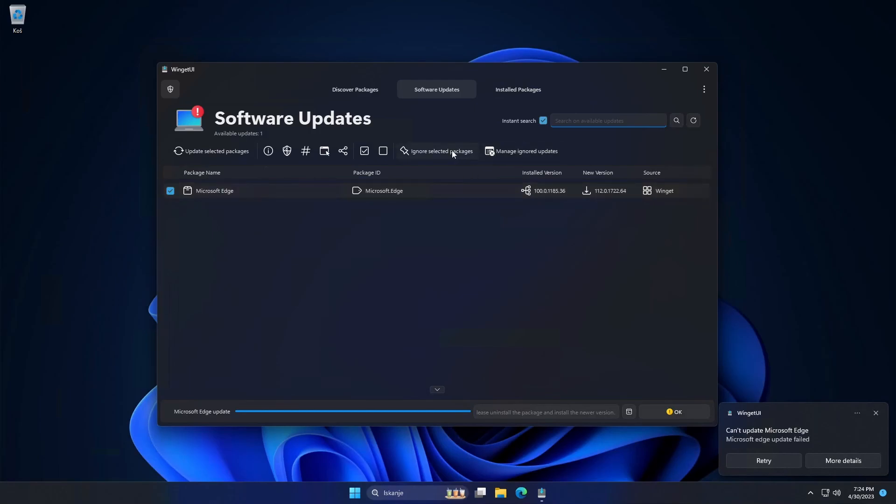
{"action": "left_click", "coordinate": [526, 152]}
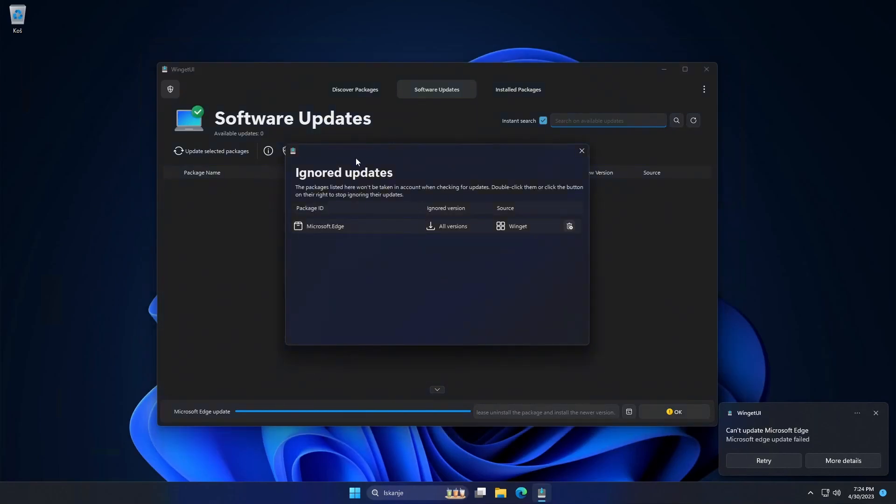
{"action": "left_click", "coordinate": [582, 151]}
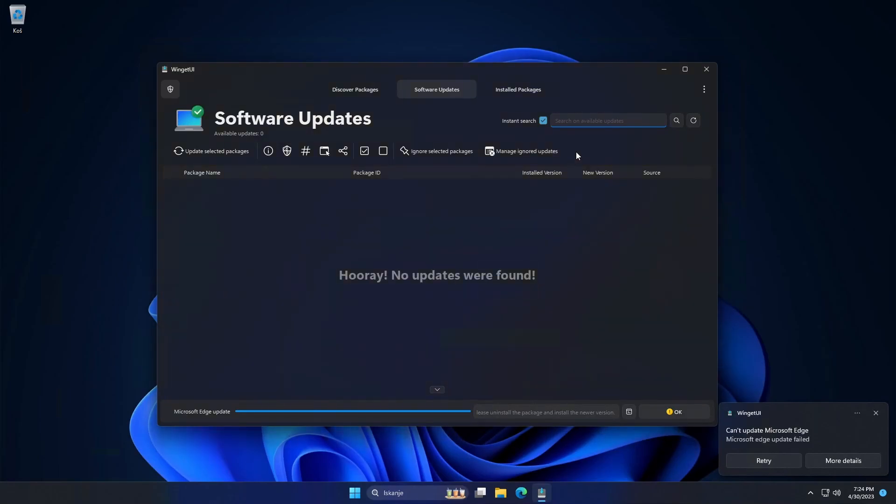
Step: Confirm no updates remain between the catalogue and updates pages, then close WingetUI
{"action": "left_click", "coordinate": [355, 89]}
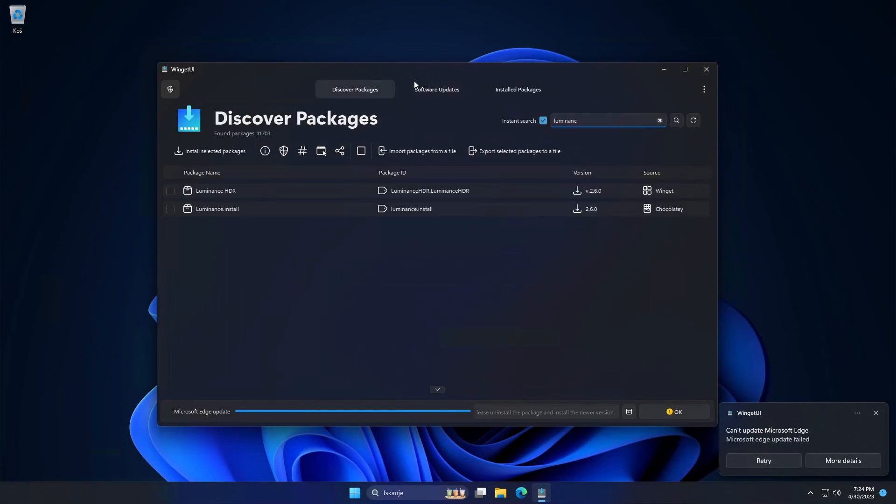
{"action": "mouse_move", "coordinate": [353, 104]}
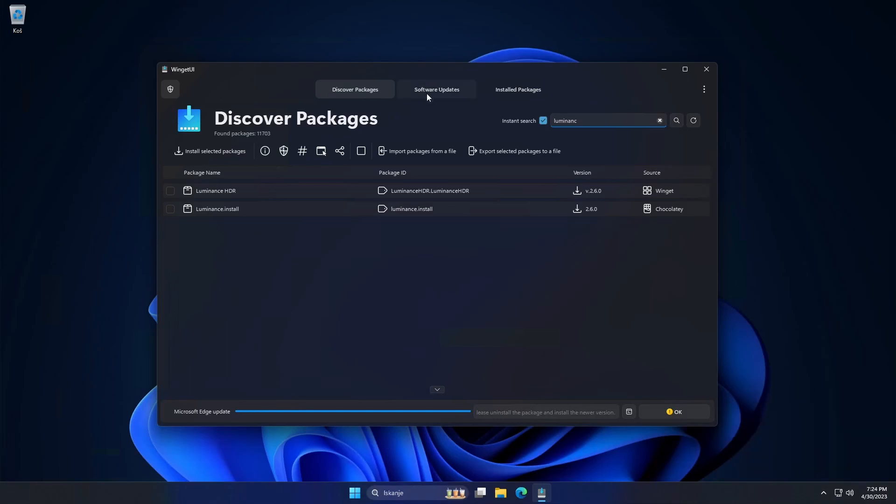
{"action": "left_click", "coordinate": [436, 90]}
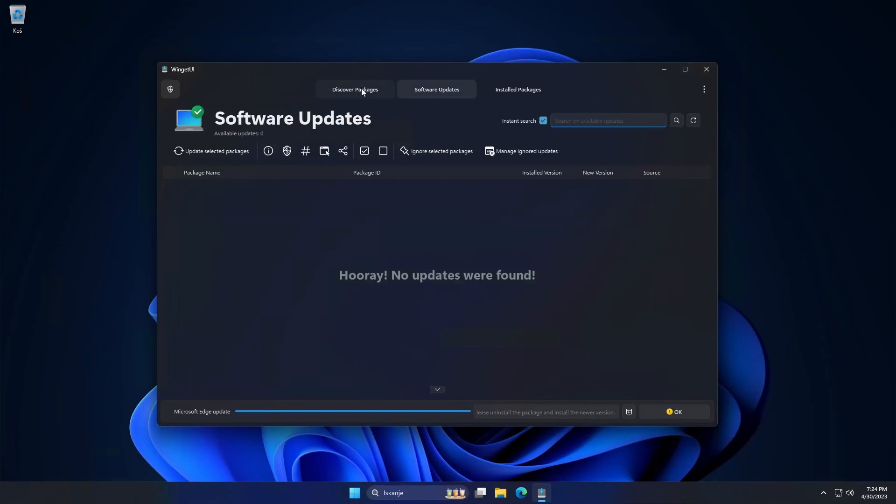
{"action": "left_click", "coordinate": [355, 89]}
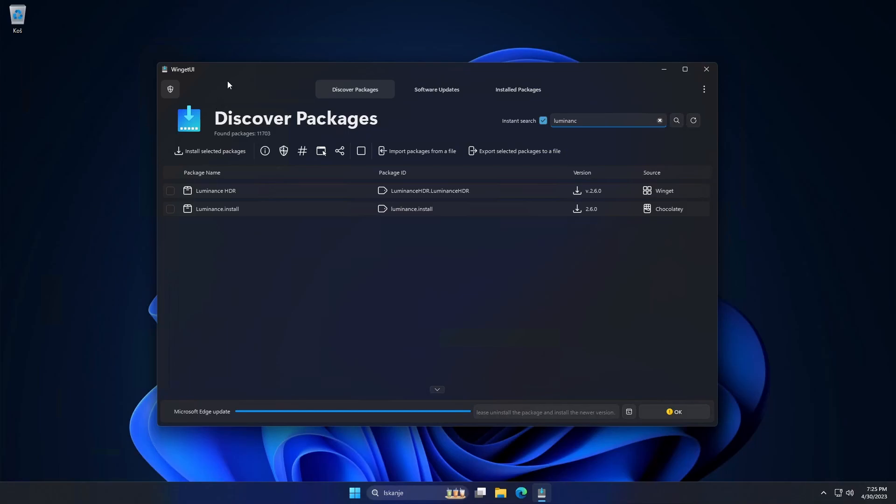
{"action": "mouse_move", "coordinate": [625, 127]}
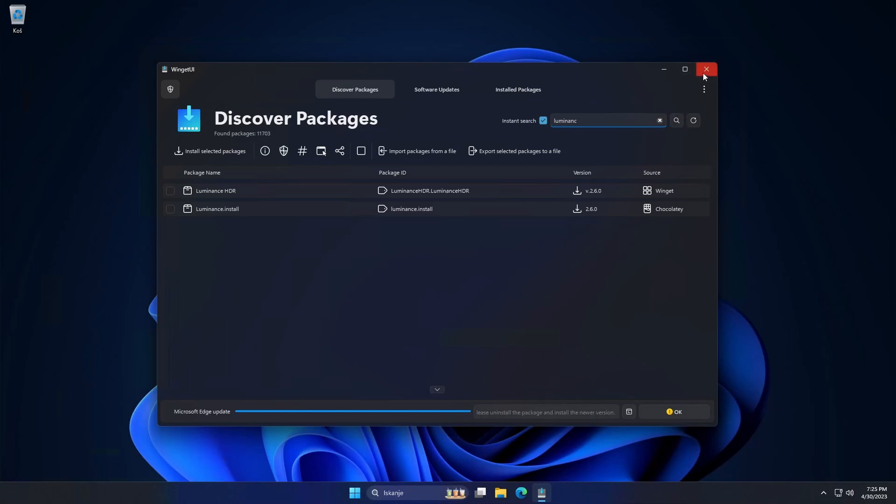
{"action": "mouse_move", "coordinate": [706, 69]}
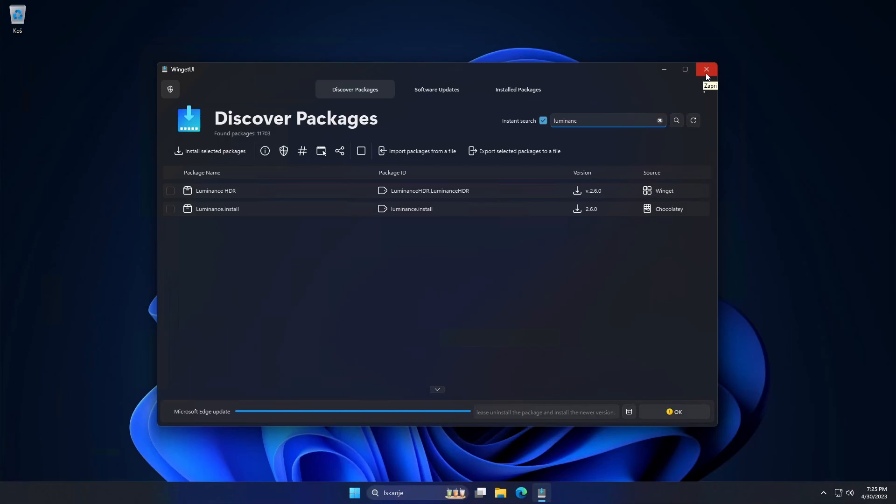
{"action": "left_click", "coordinate": [707, 69]}
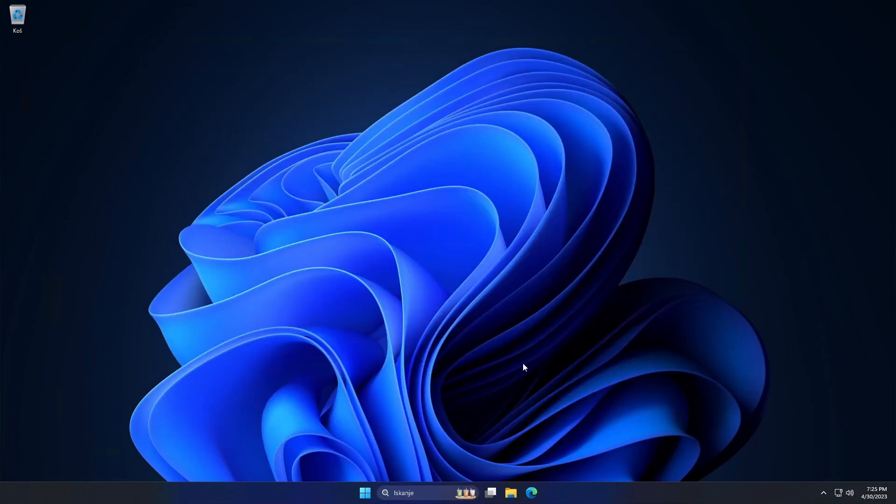